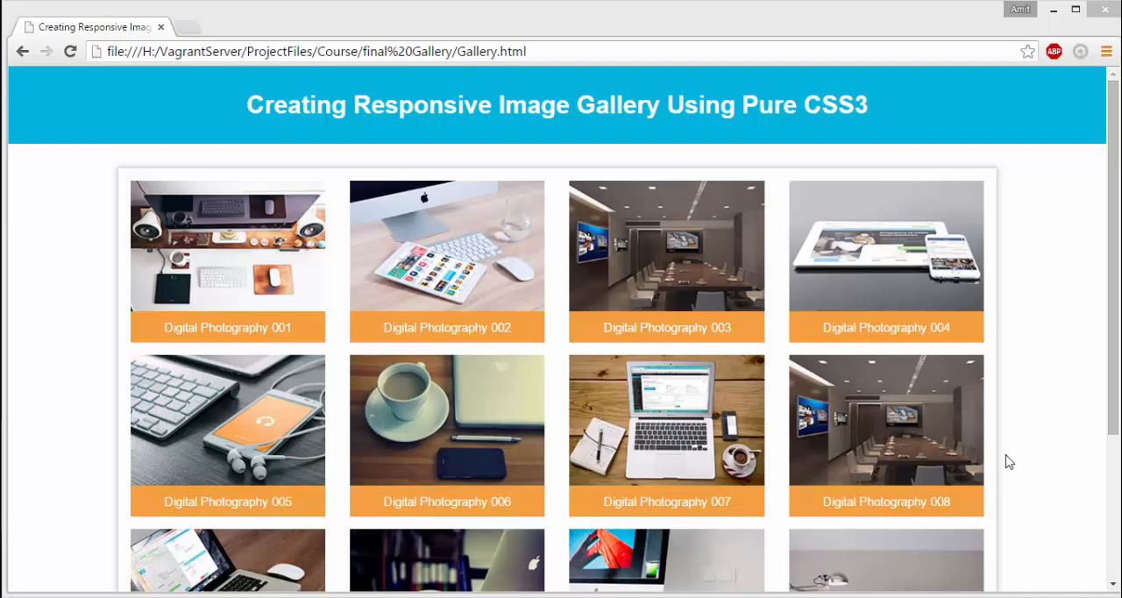
pyautogui.moveTo(933, 49)
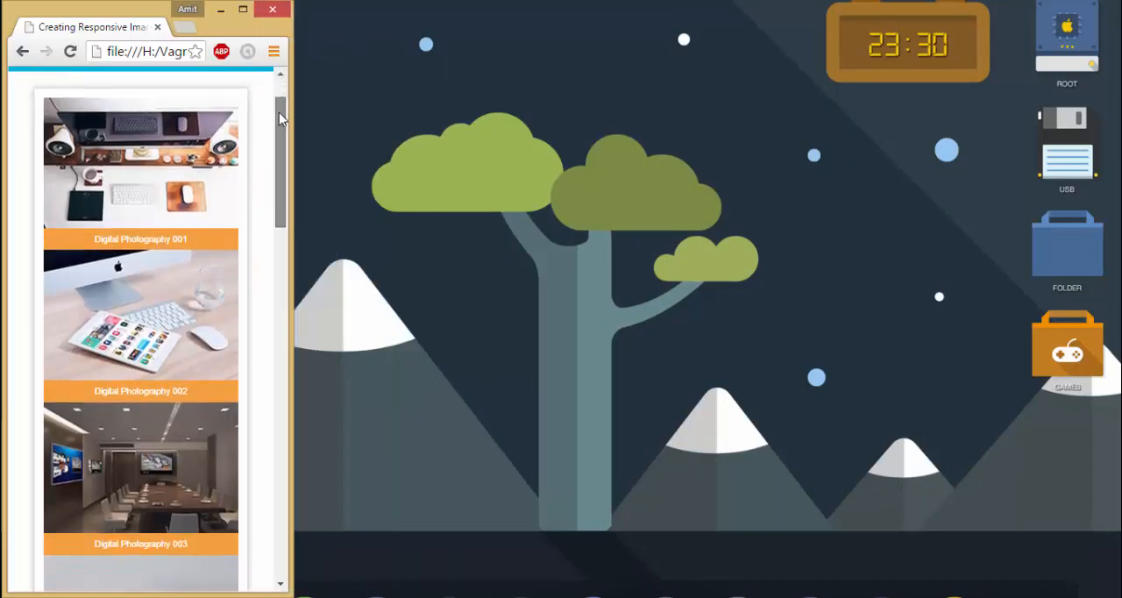
# Launch Photoshop and browse the File and View menus in the empty workspace.
pyautogui.scroll(-3)
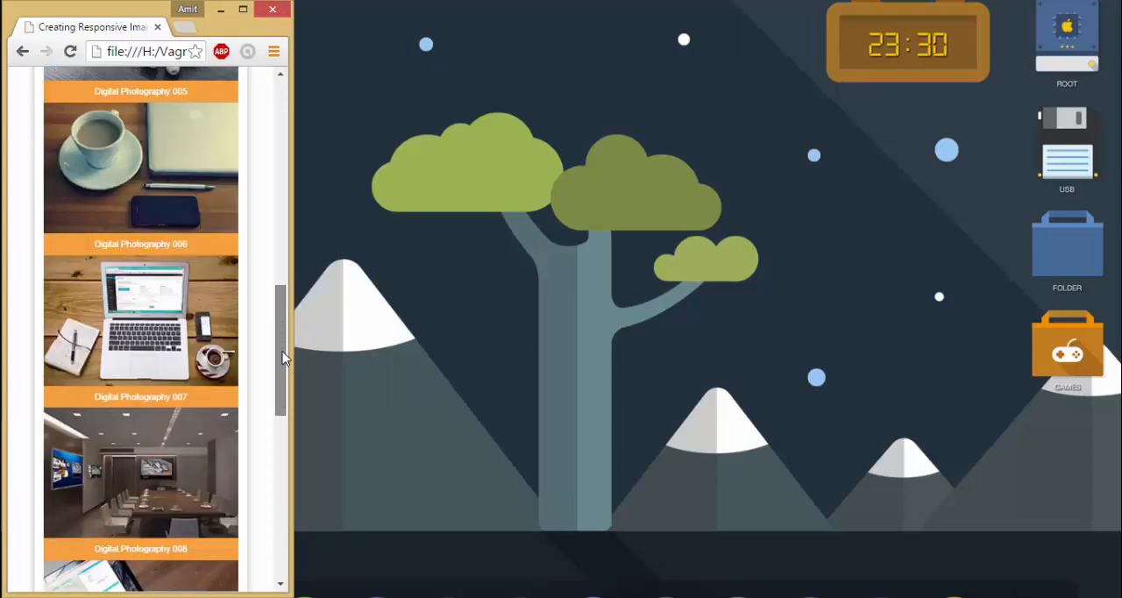
pyautogui.scroll(-3)
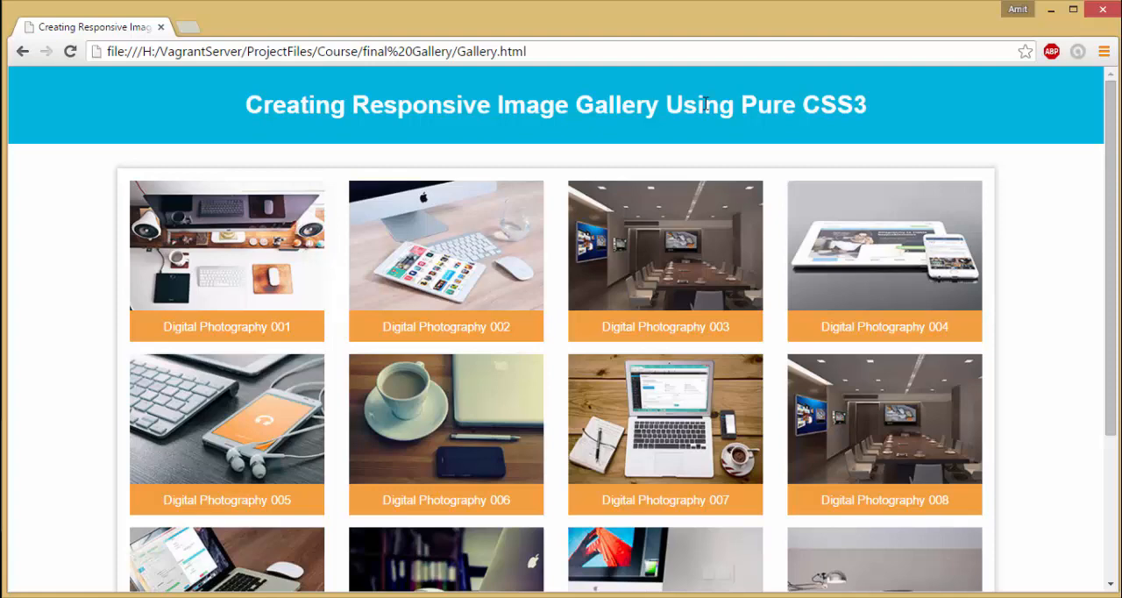
pyautogui.moveTo(40, 217)
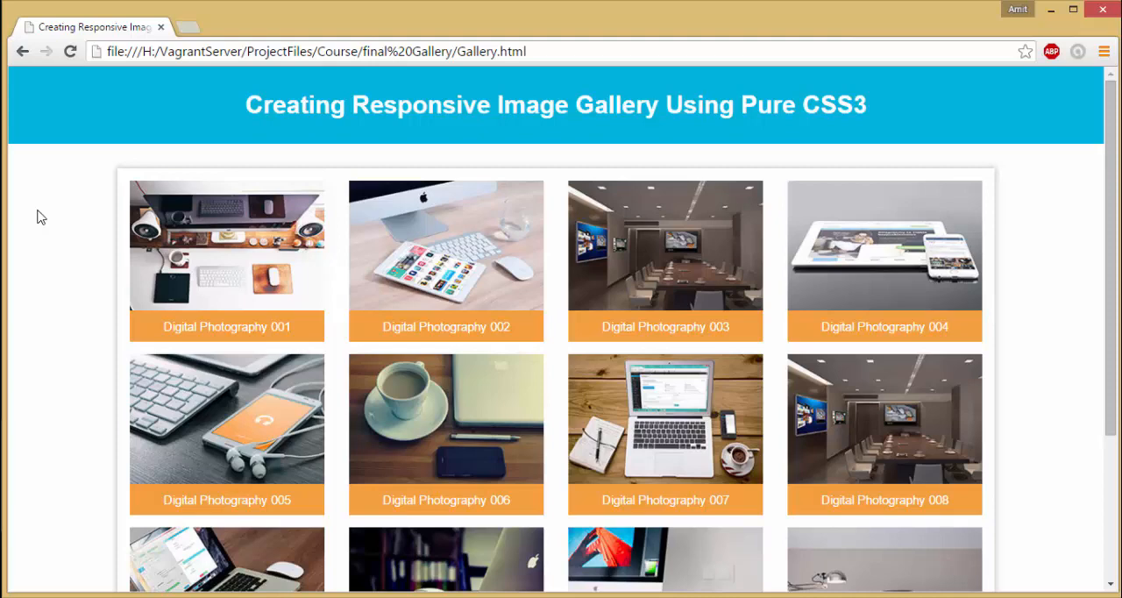
pyautogui.moveTo(1027, 225)
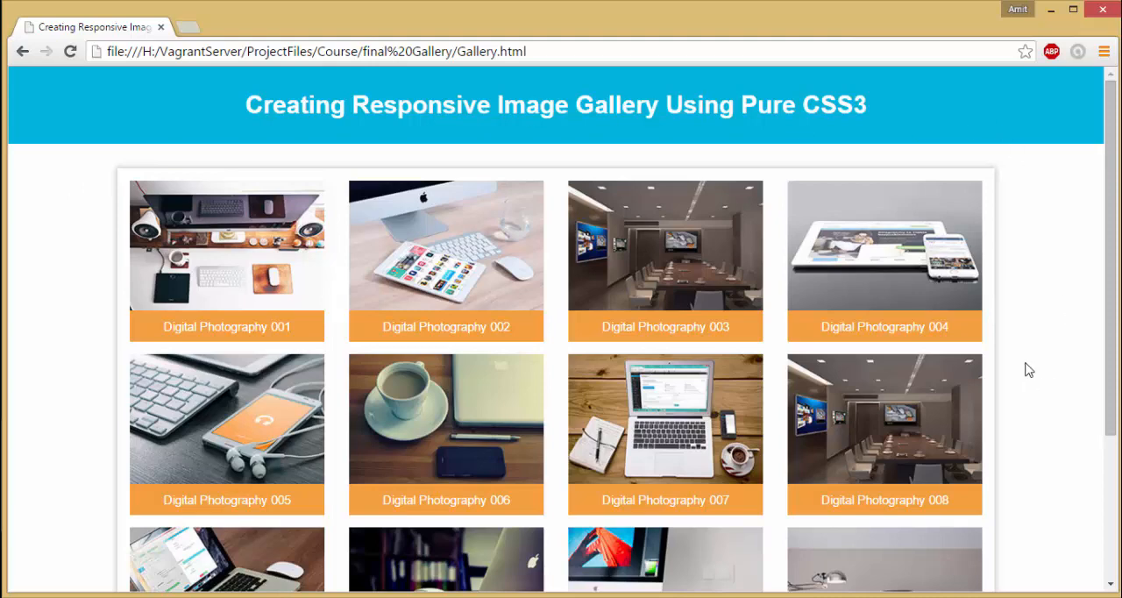
pyautogui.scroll(-3)
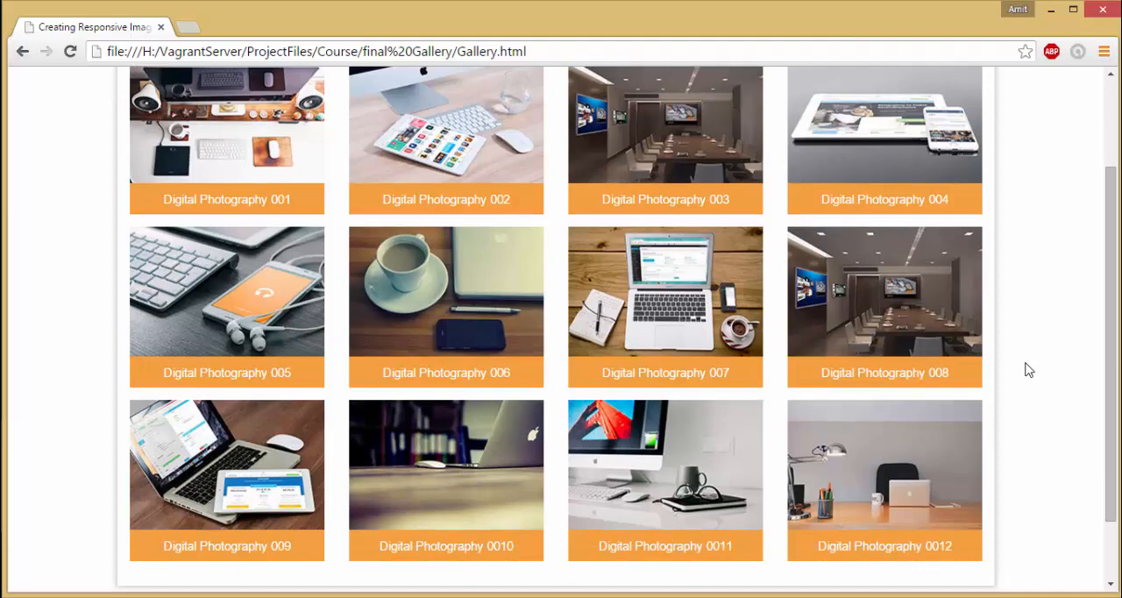
pyautogui.scroll(3)
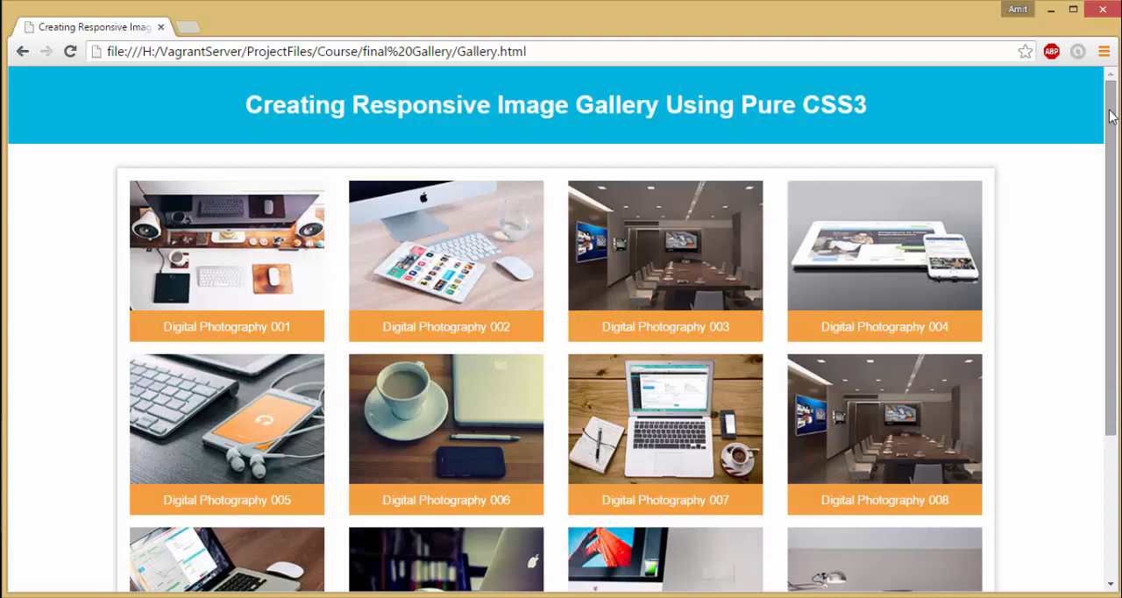
pyautogui.scroll(-3)
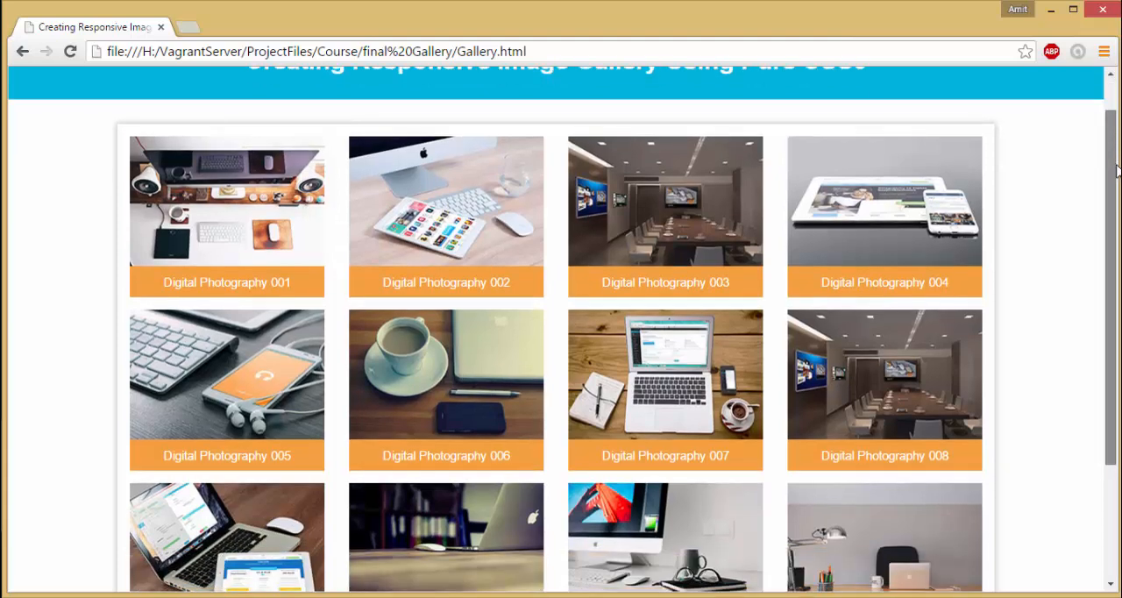
pyautogui.scroll(-3)
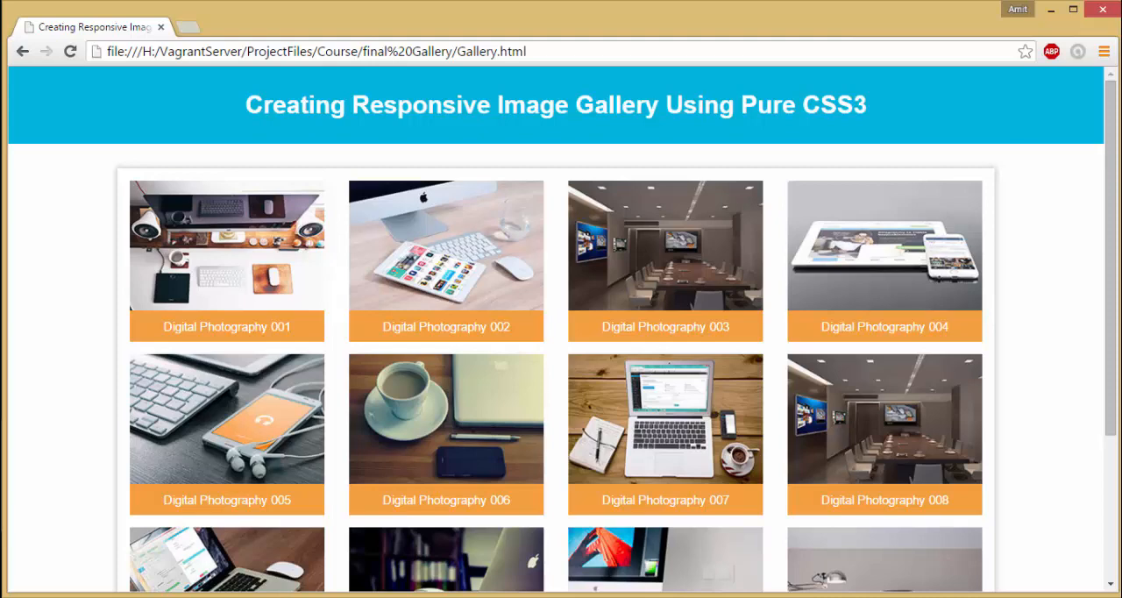
pyautogui.moveTo(1031, 137)
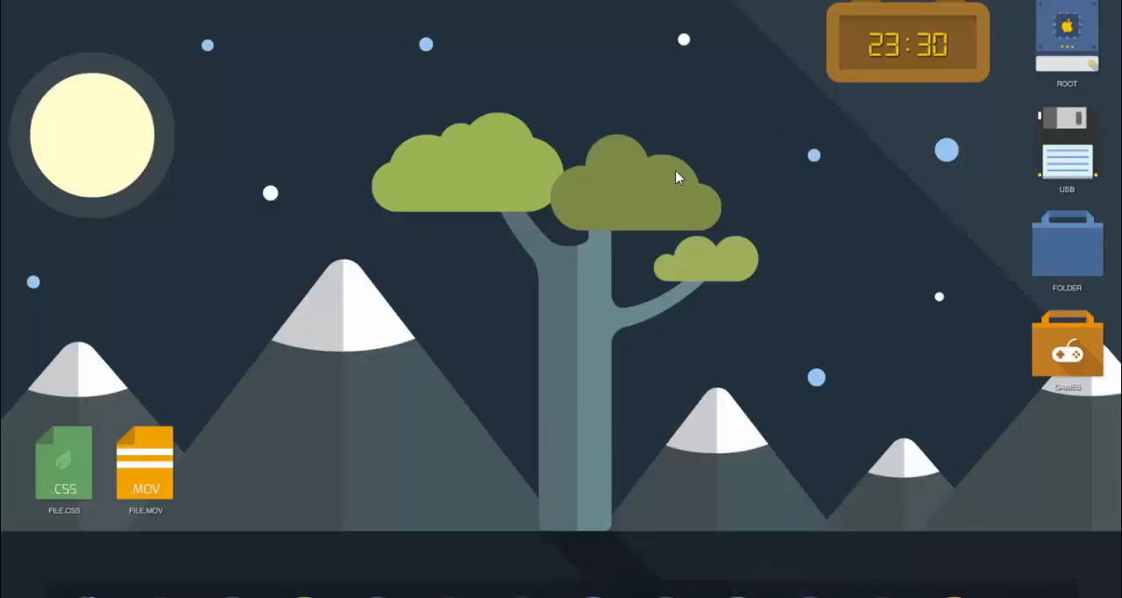
pyautogui.moveTo(736, 375)
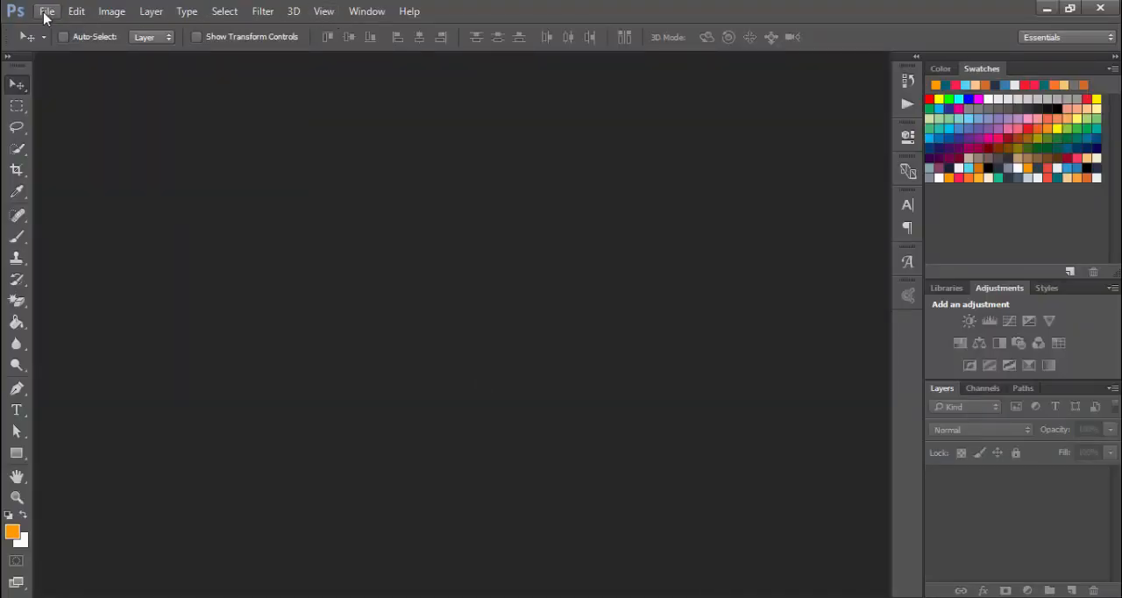
pyautogui.click(323, 11)
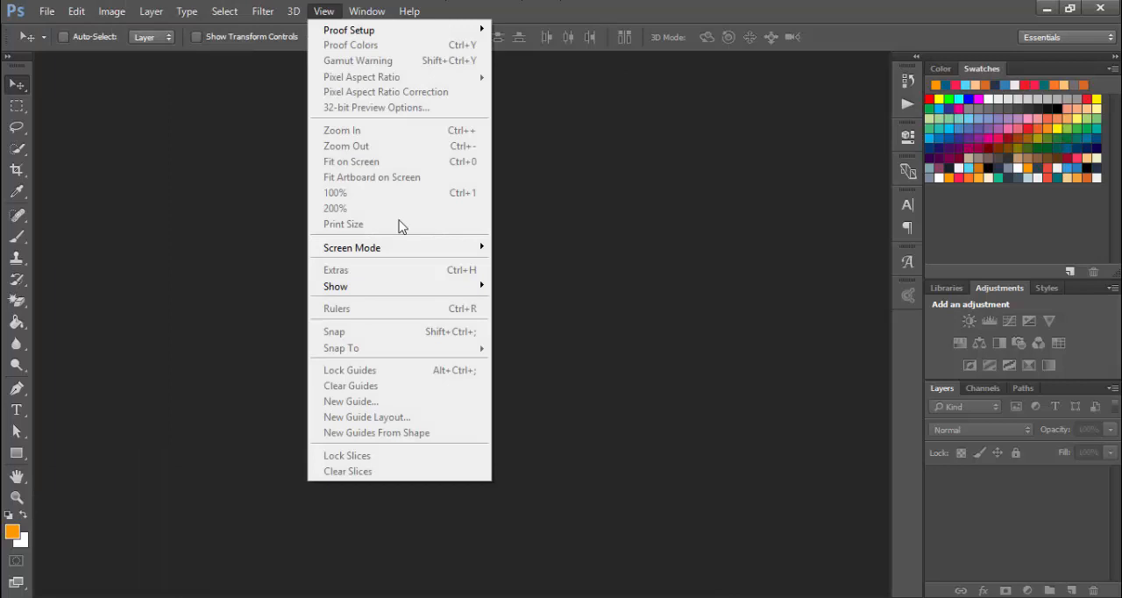
pyautogui.click(602, 354)
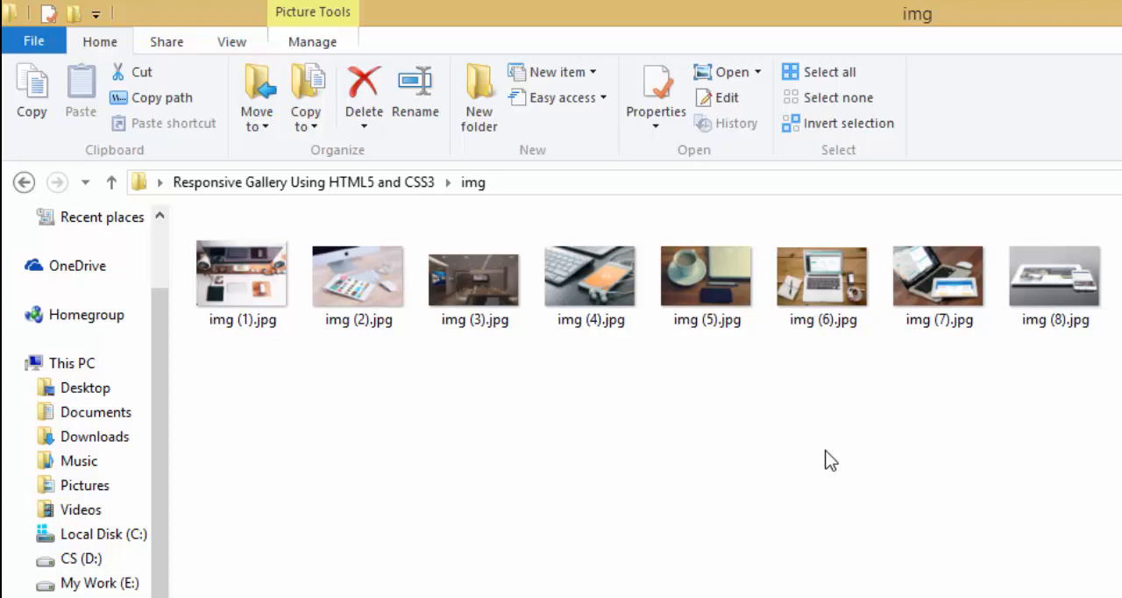
# Select img (1).jpg, the first photo in the project's img folder.
pyautogui.click(242, 273)
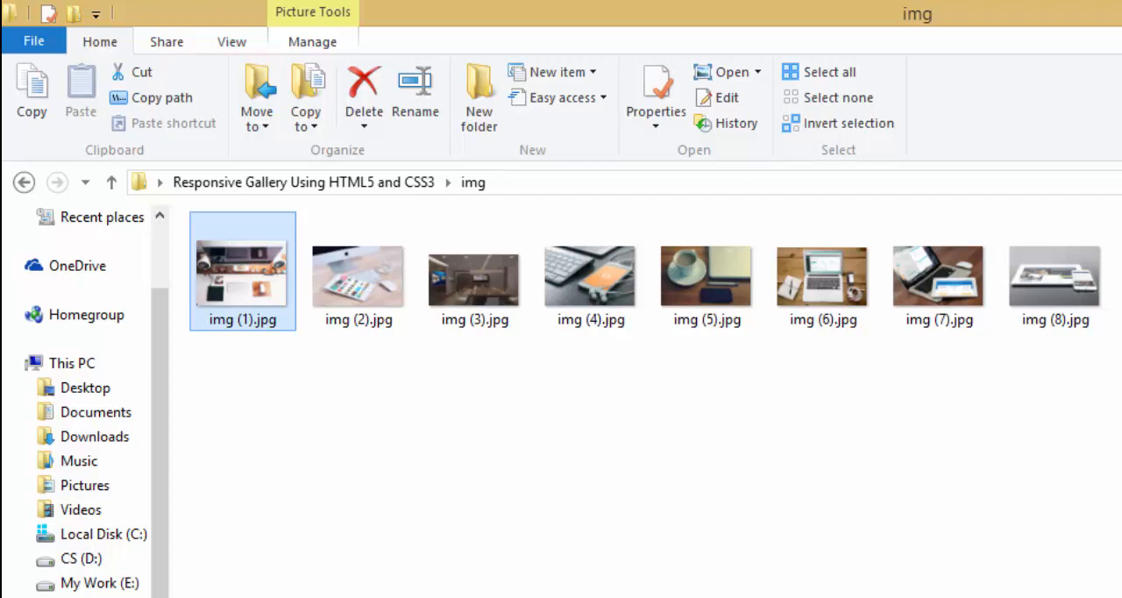
pyautogui.moveTo(400, 377)
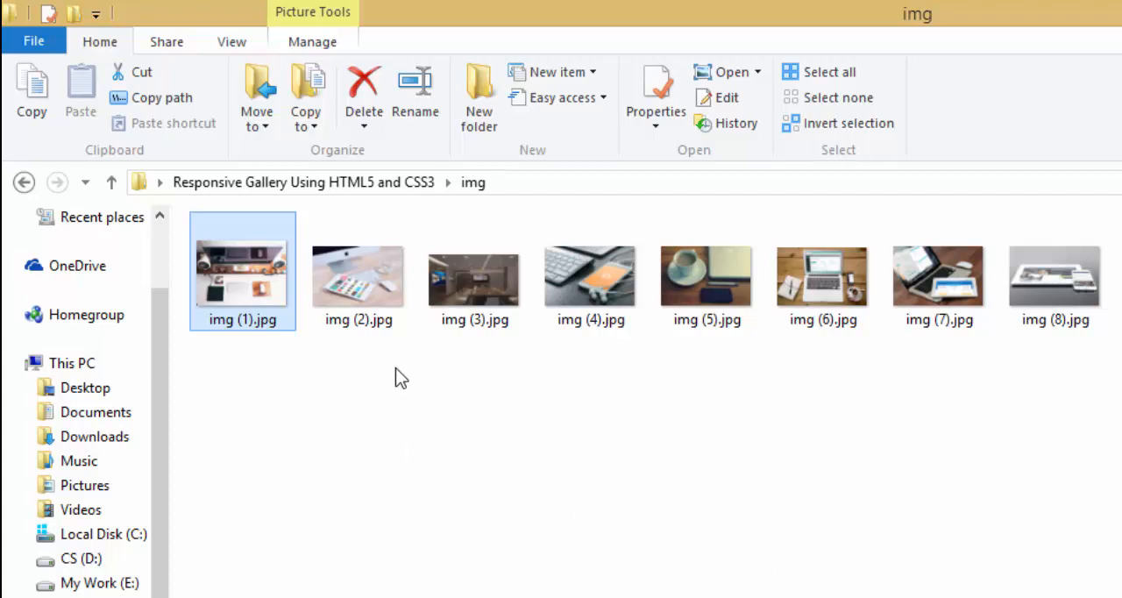
pyautogui.moveTo(509, 454)
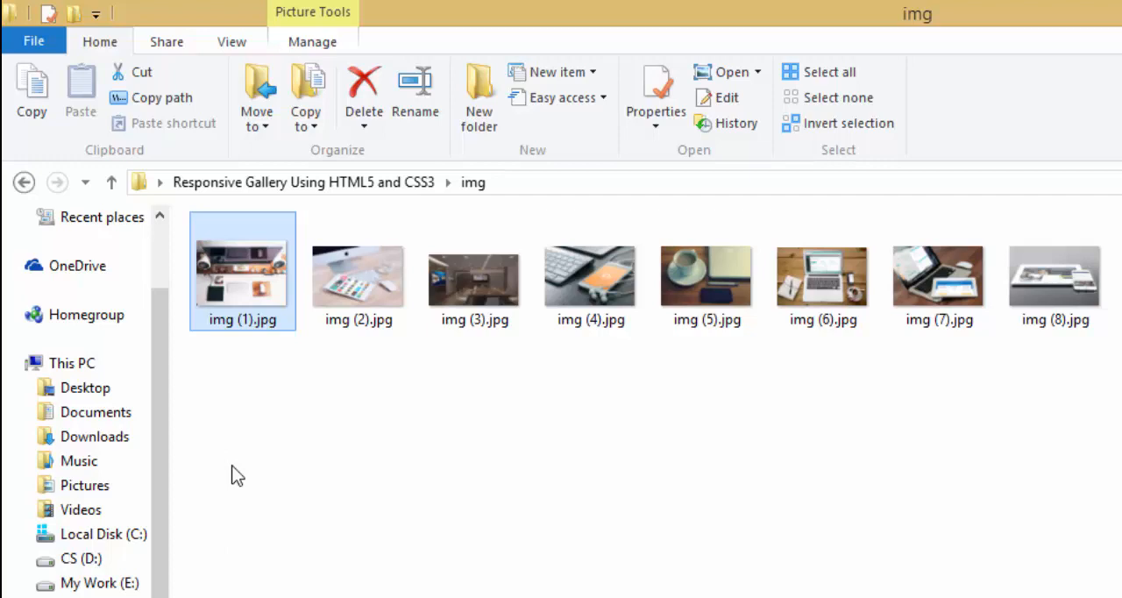
pyautogui.moveTo(217, 452)
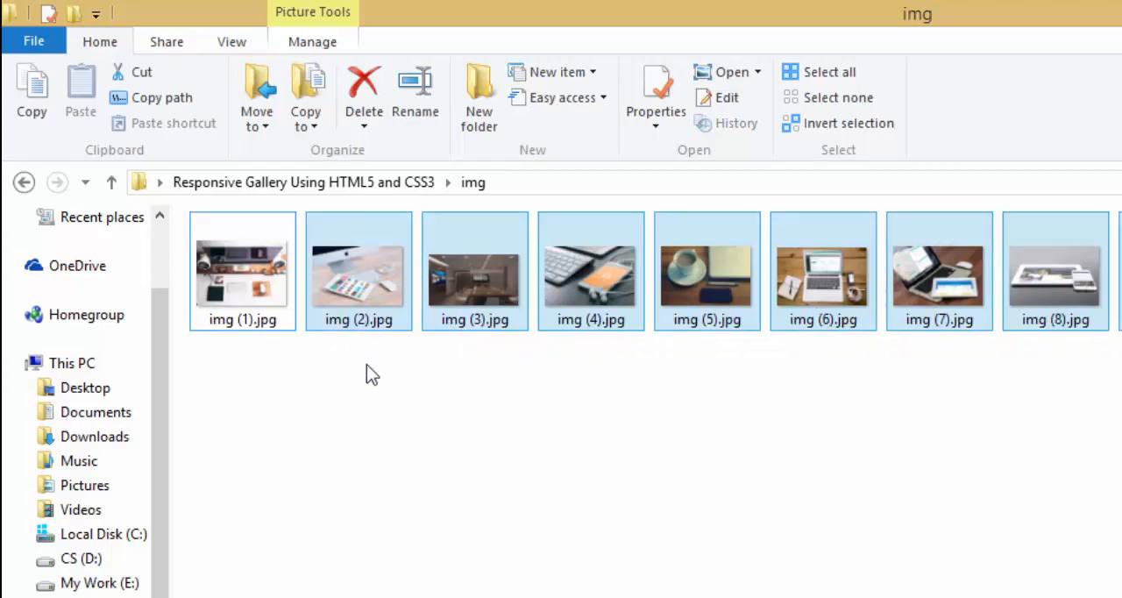
pyautogui.moveTo(1059, 393)
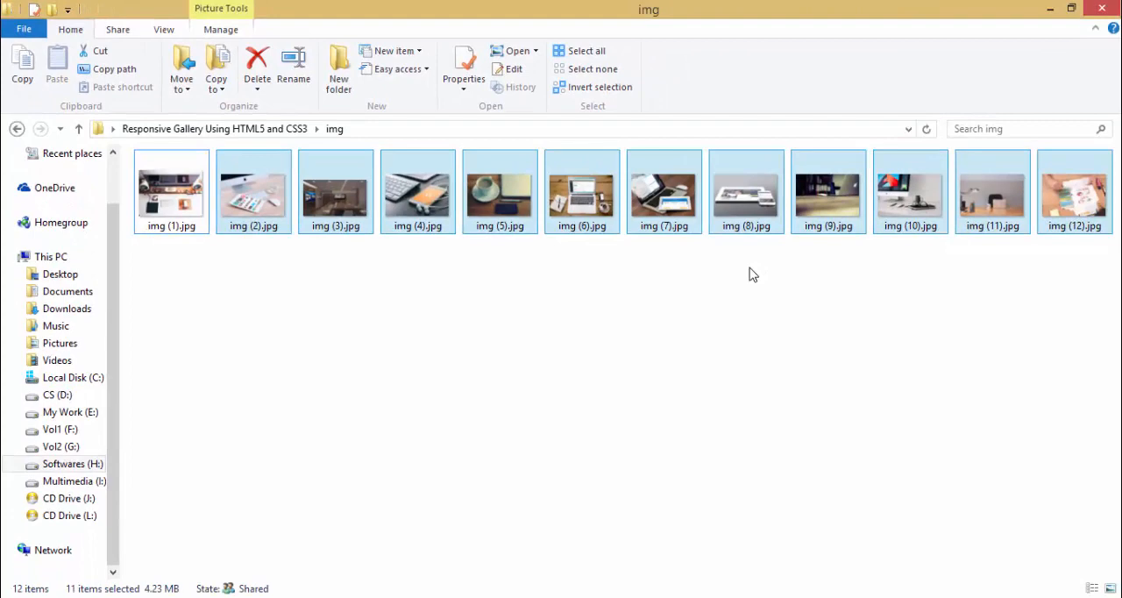
pyautogui.moveTo(653, 309)
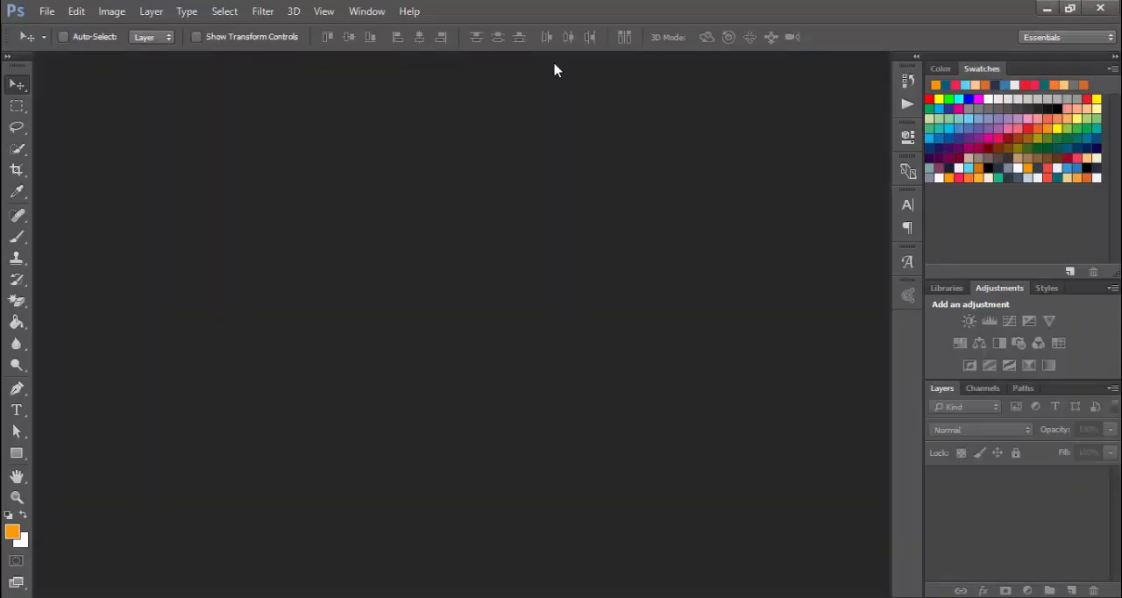
# Show the Actions panel via Window > Actions and collapse the Thumbnail set.
pyautogui.click(366, 11)
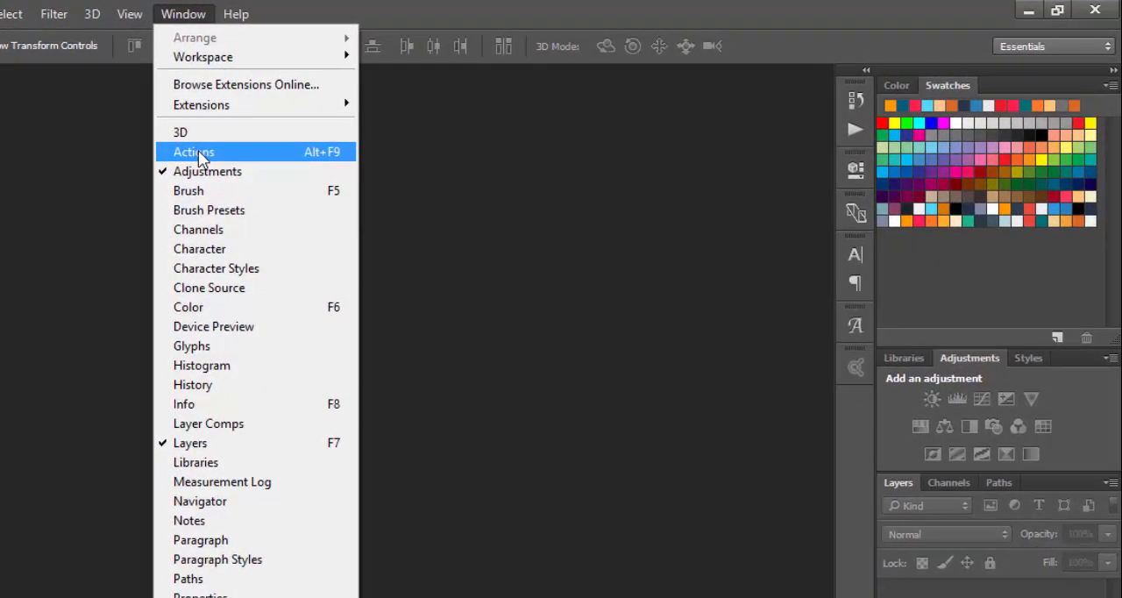
pyautogui.click(193, 151)
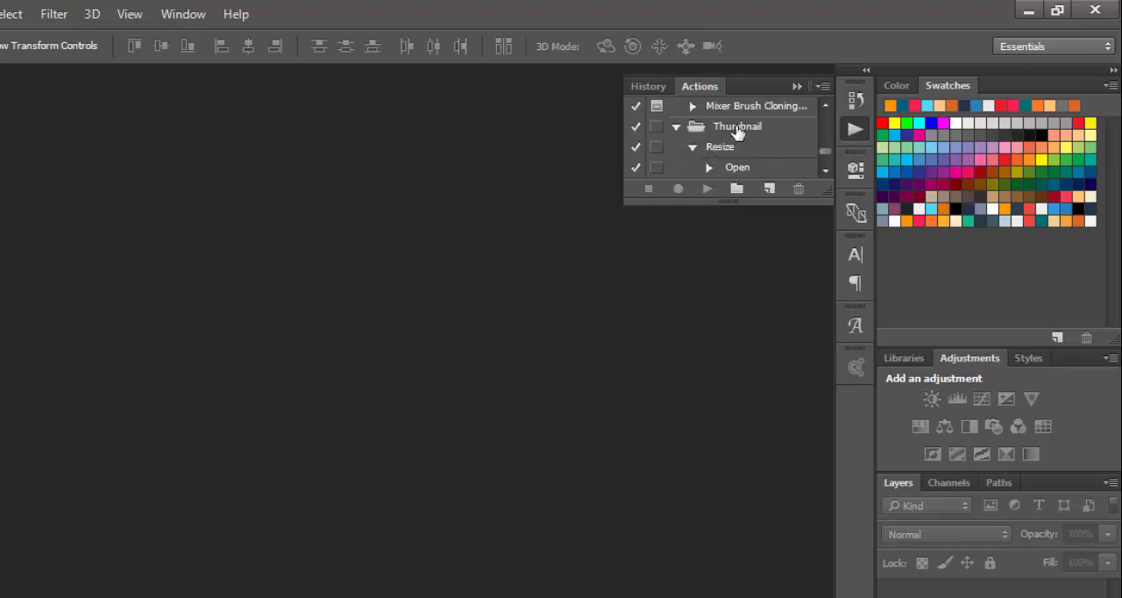
pyautogui.click(800, 189)
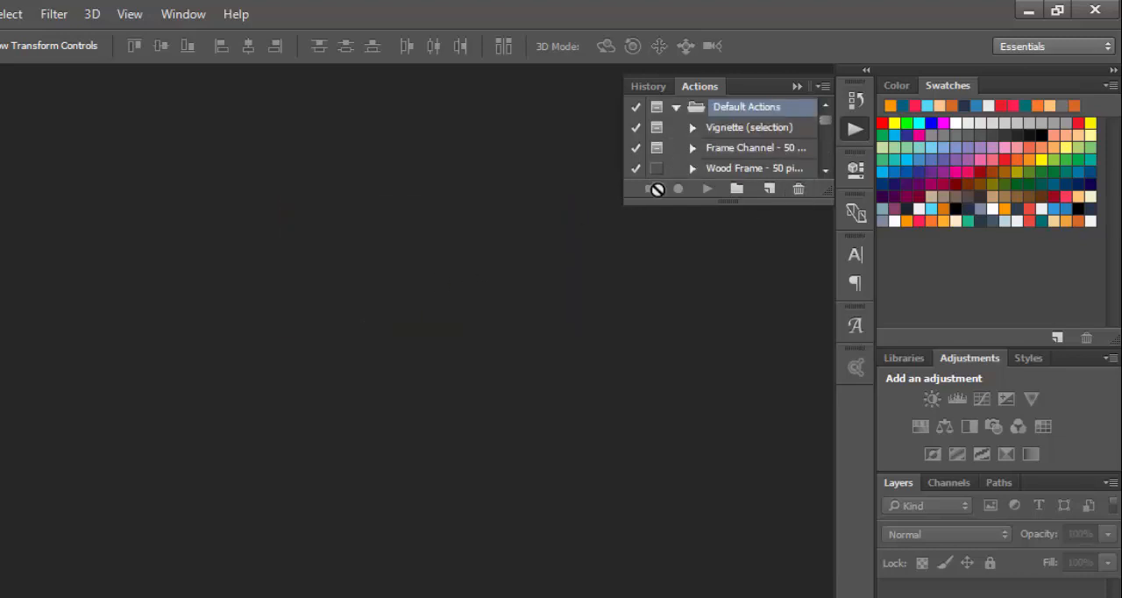
pyautogui.scroll(-3)
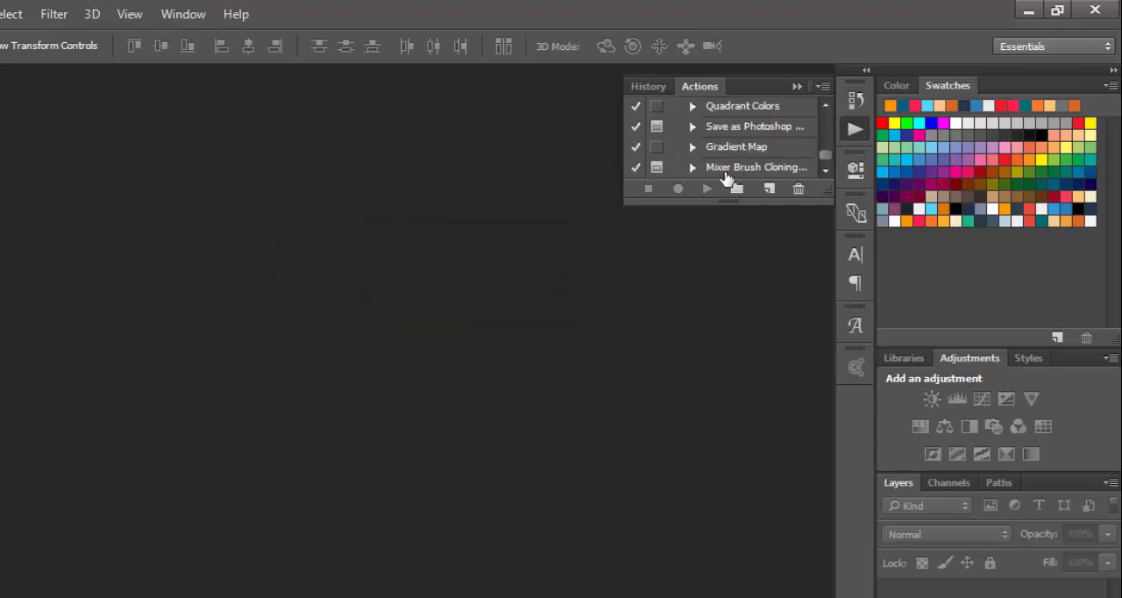
# Create a new action set and name it Thumbnails.
pyautogui.click(738, 190)
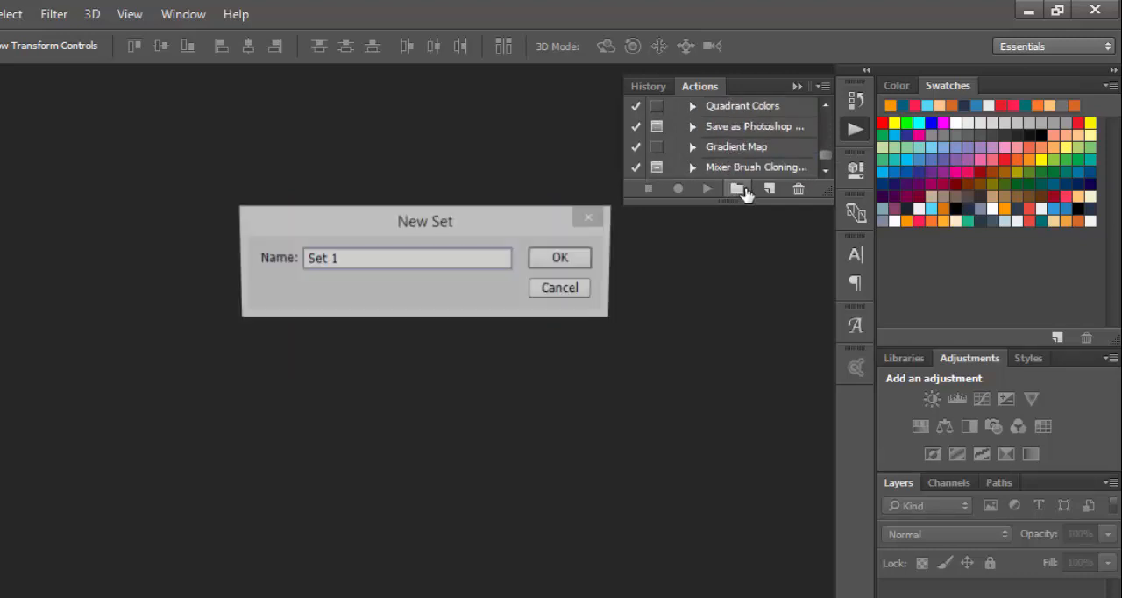
pyautogui.click(407, 257)
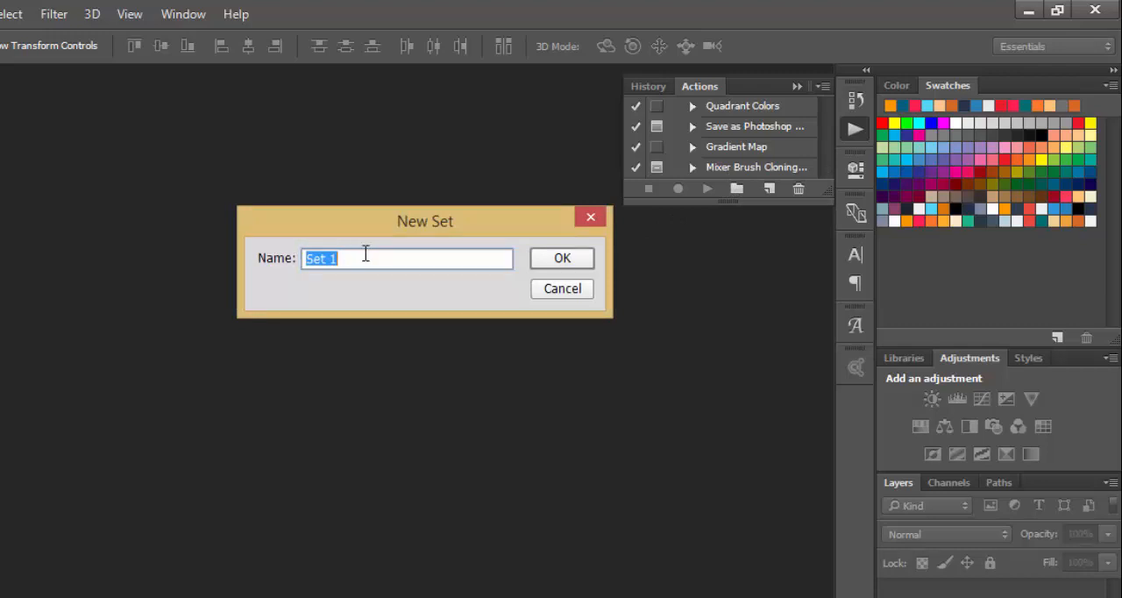
pyautogui.write('Thum')
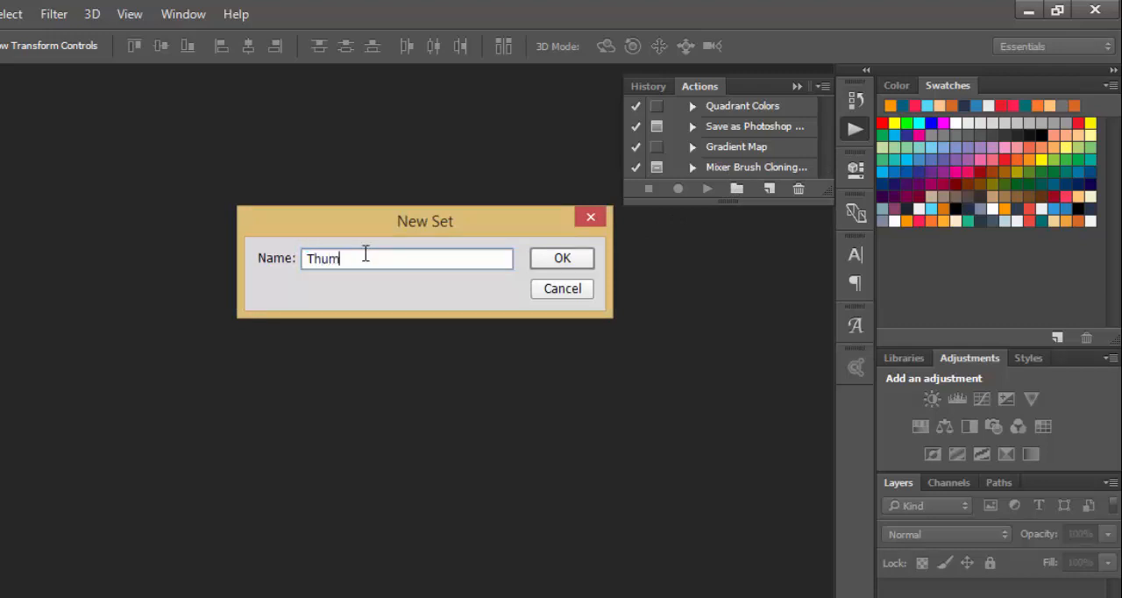
pyautogui.write('bnails')
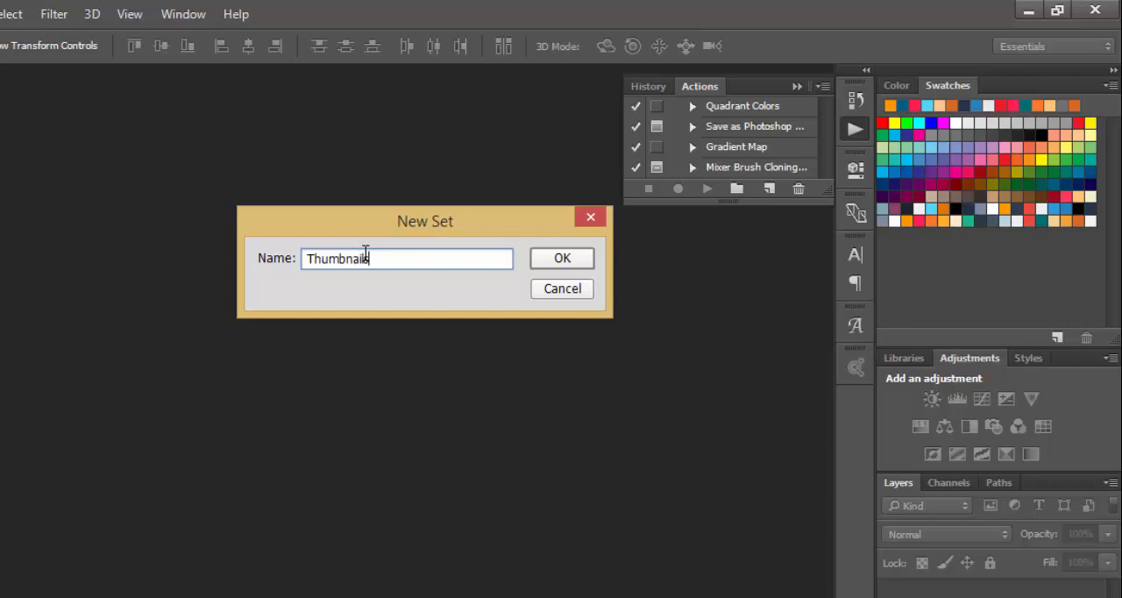
pyautogui.moveTo(596, 270)
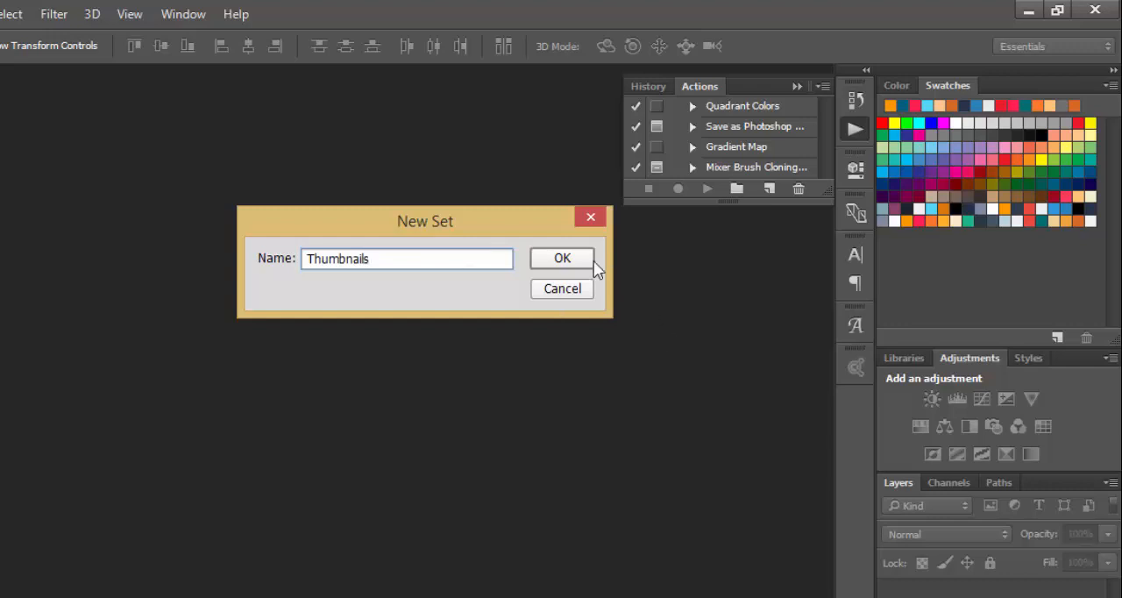
pyautogui.click(561, 258)
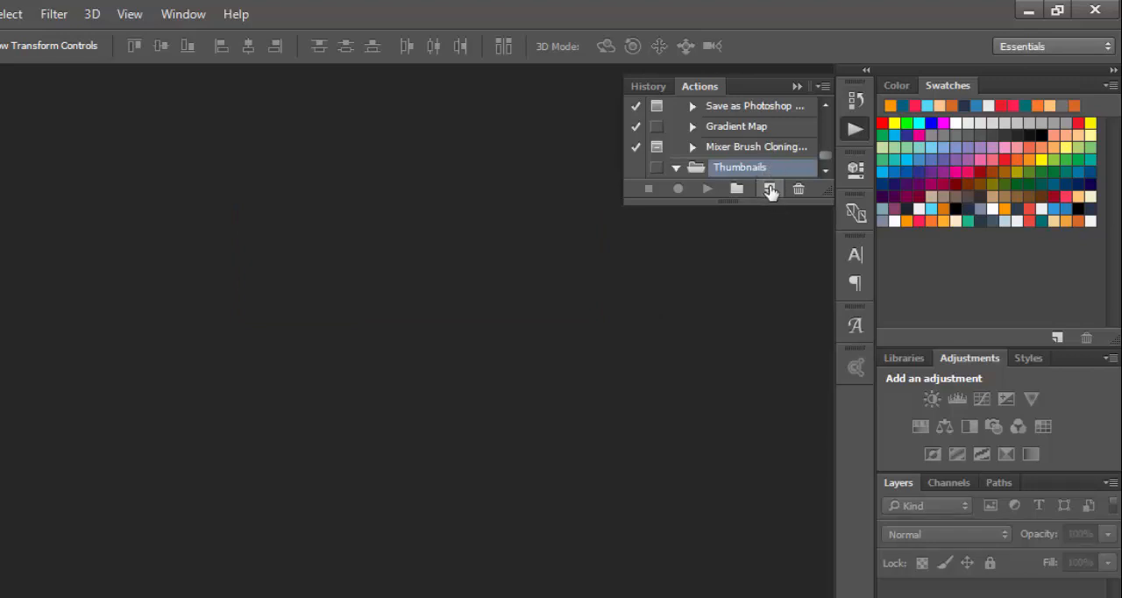
# Add a new action named resize to the Thumbnails set and begin recording.
pyautogui.click(770, 190)
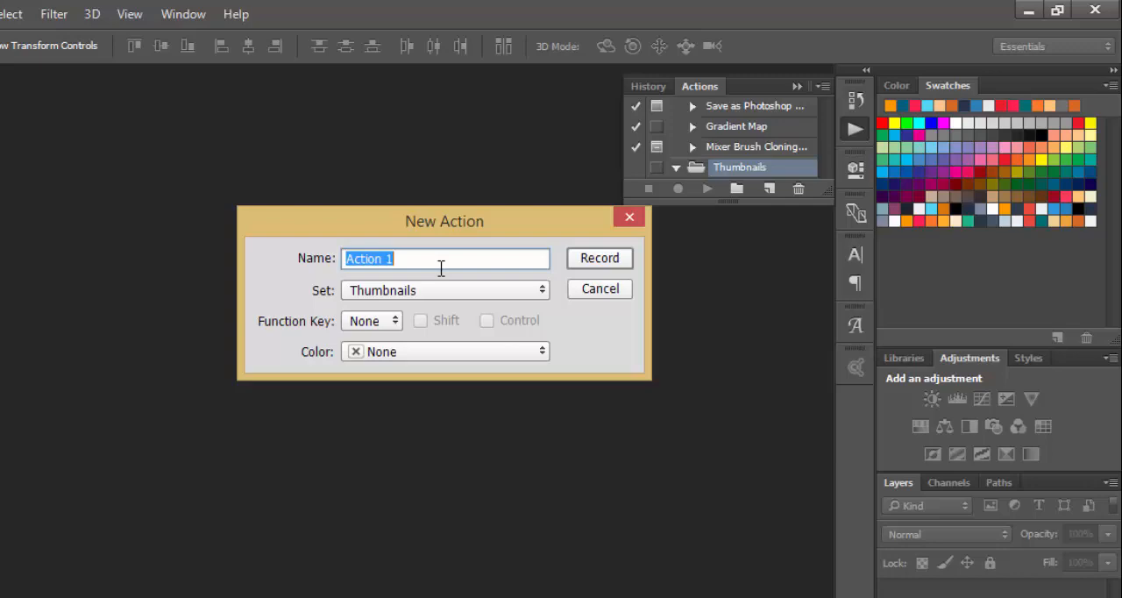
pyautogui.write('resize')
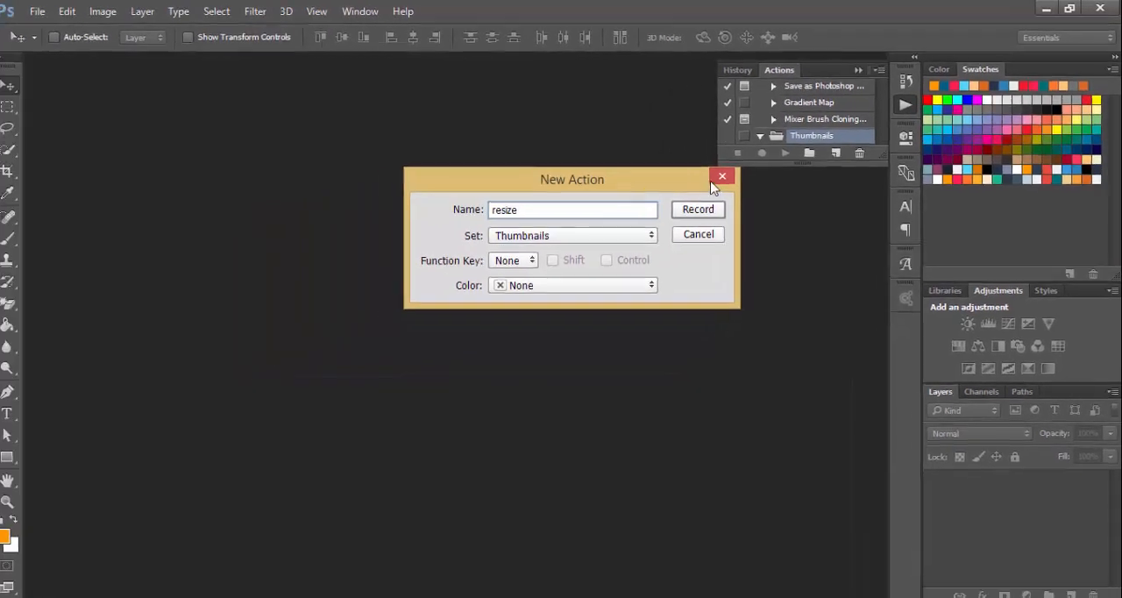
pyautogui.click(698, 208)
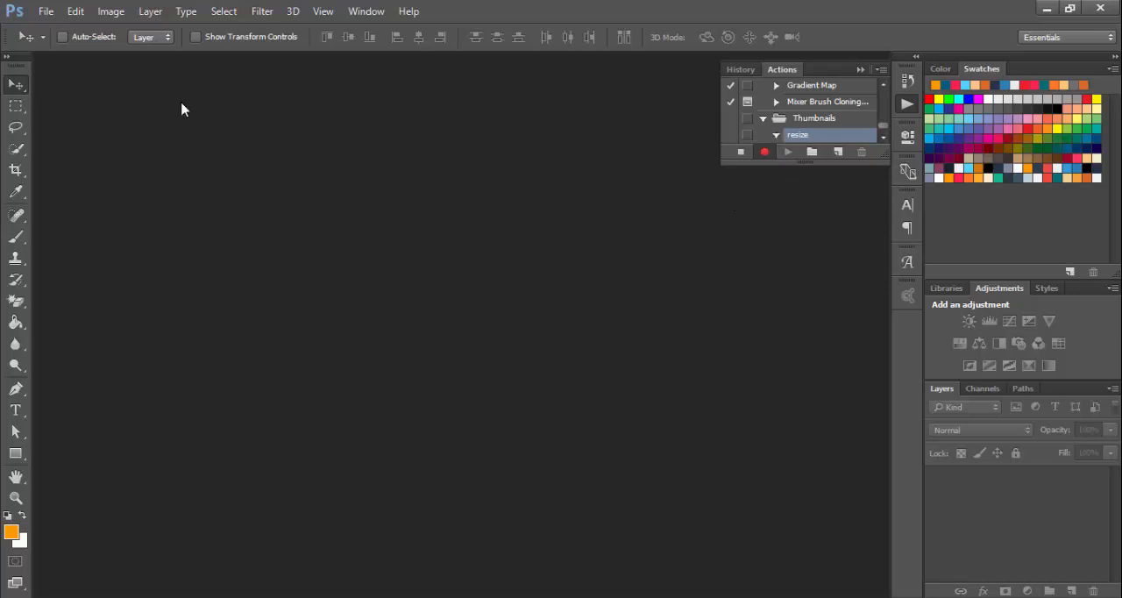
# Open img (1).jpg via File > Open so an Open step is recorded.
pyautogui.click(46, 11)
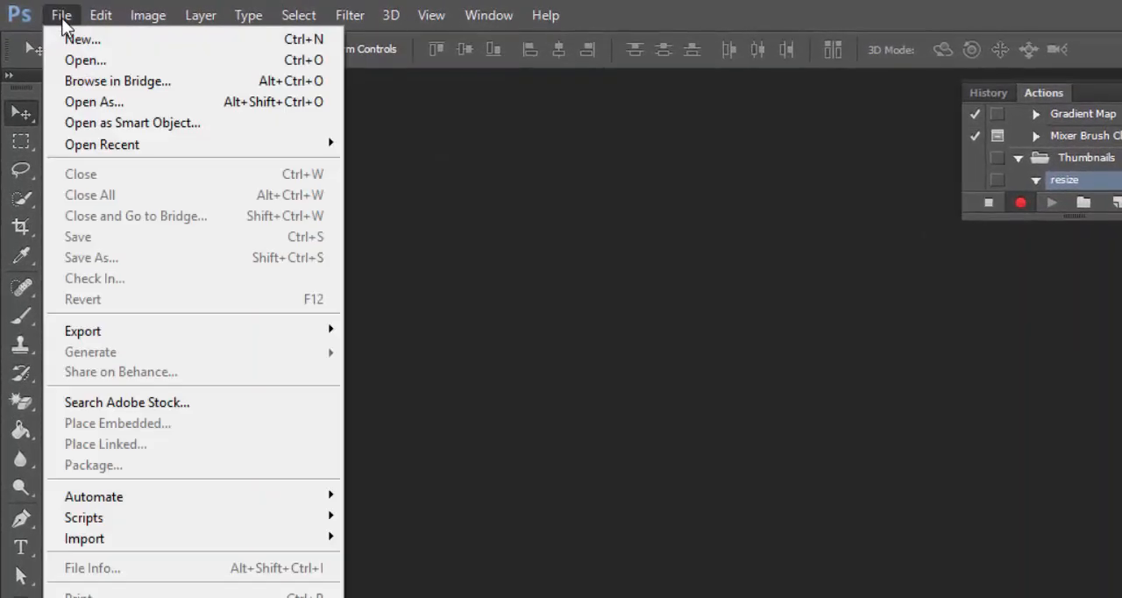
pyautogui.moveTo(84, 60)
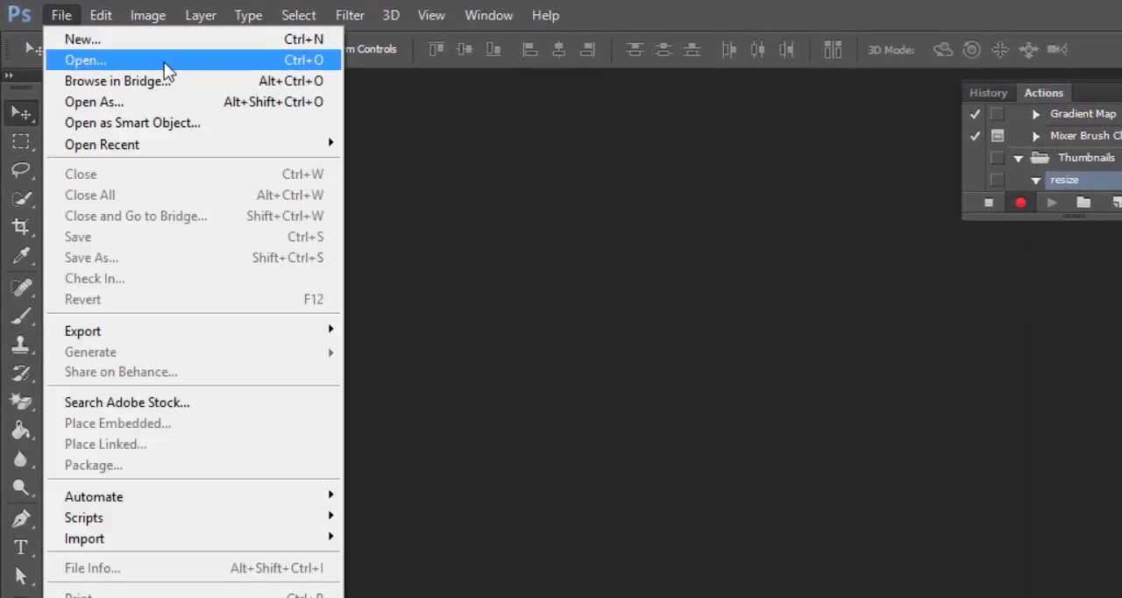
pyautogui.click(84, 59)
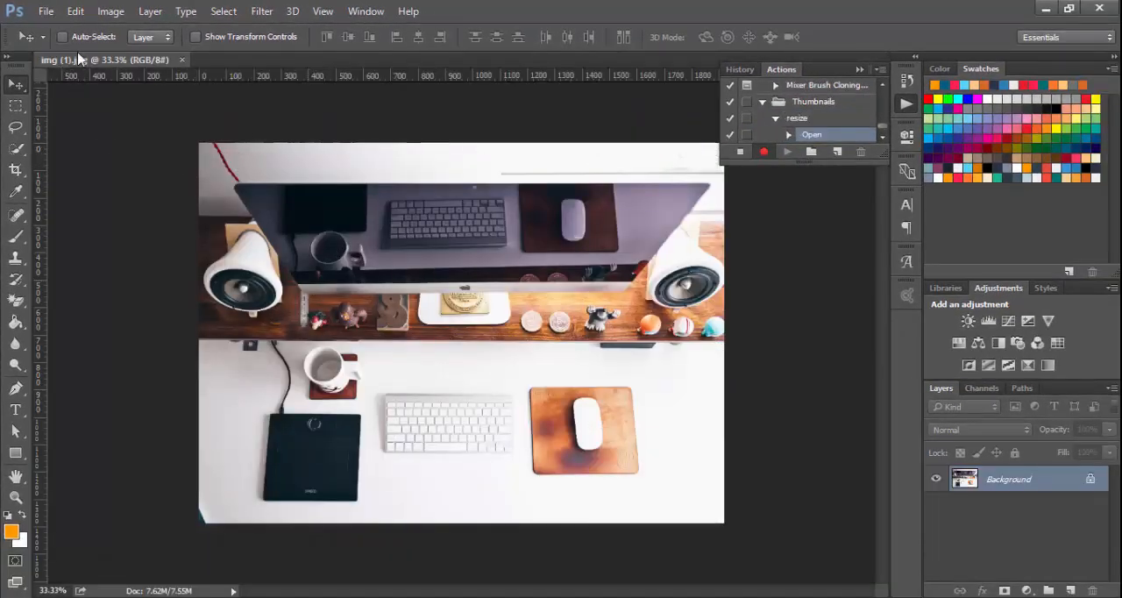
pyautogui.click(110, 11)
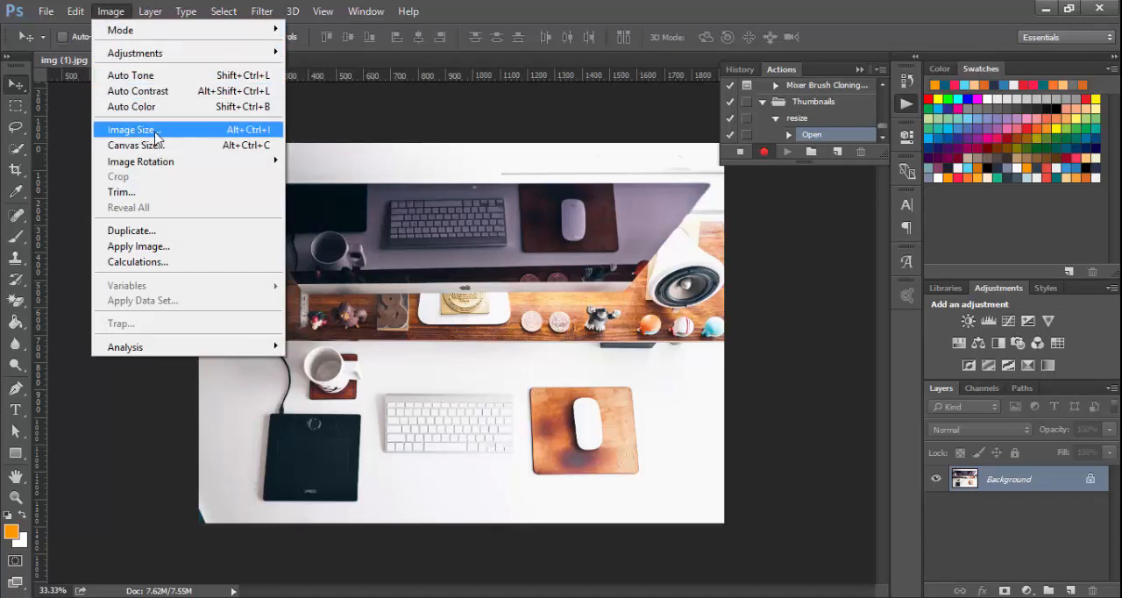
# Resize the image to 250 × 167 px in Image Size, recording the step.
pyautogui.click(131, 130)
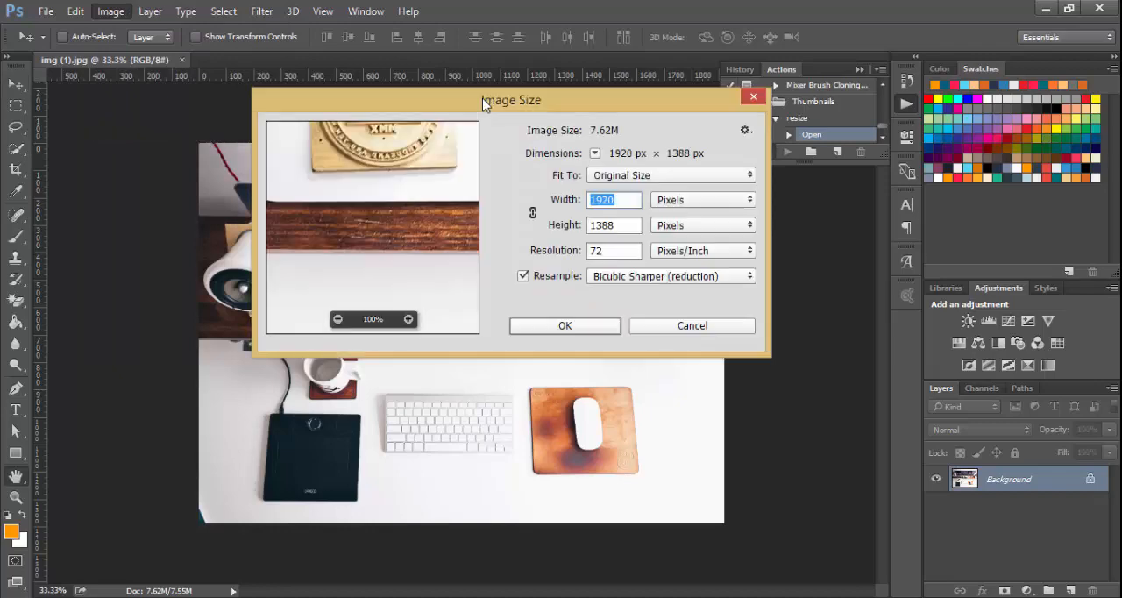
pyautogui.moveTo(512, 100); pyautogui.dragTo(498, 233)
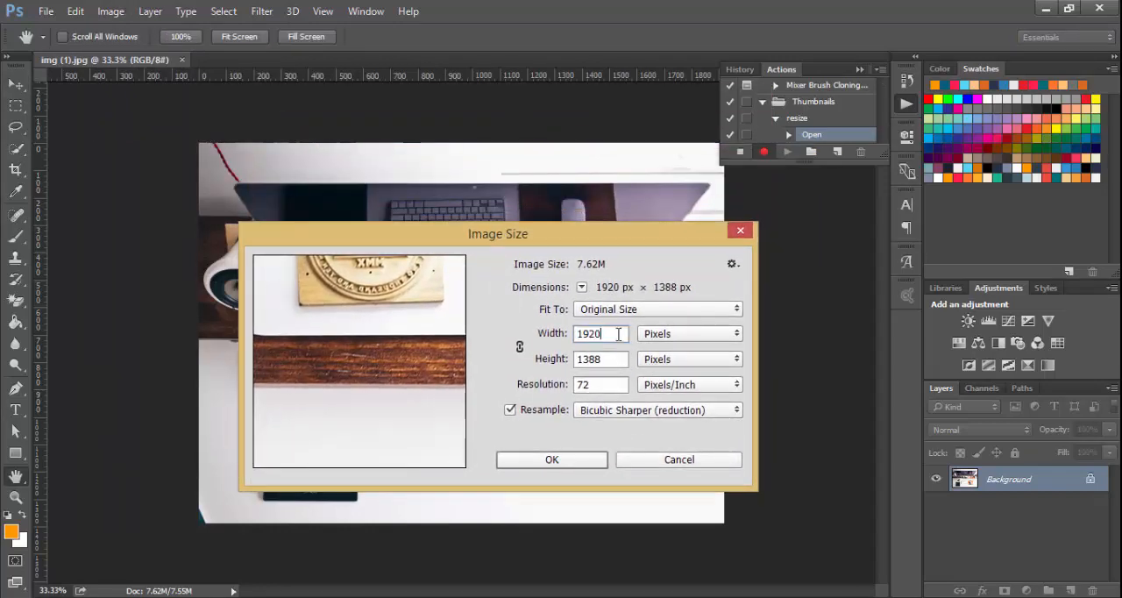
pyautogui.write('250')
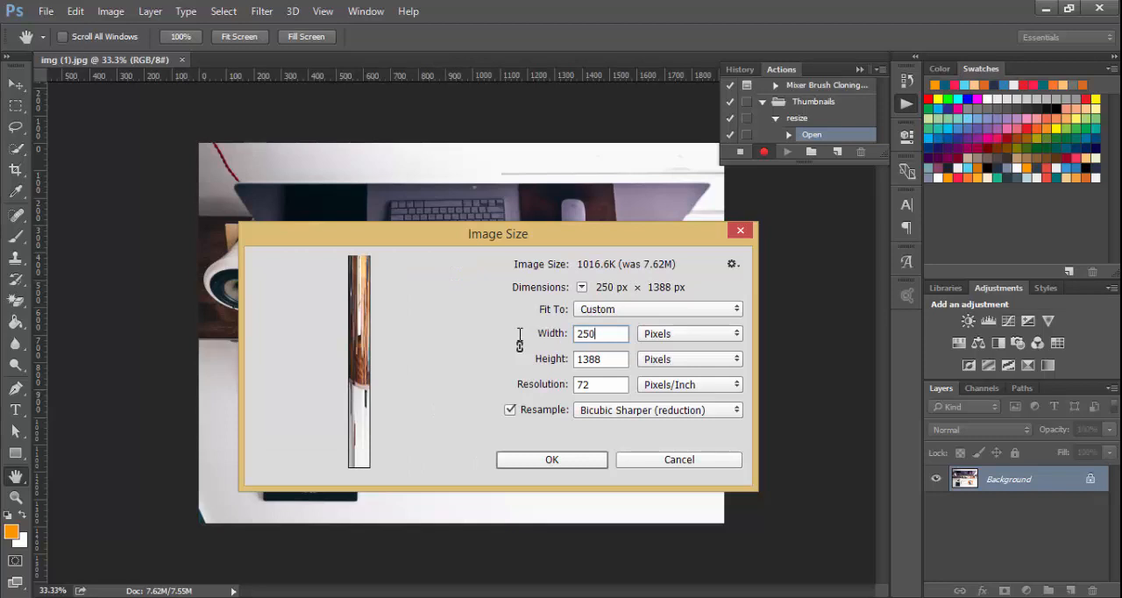
pyautogui.write('167')
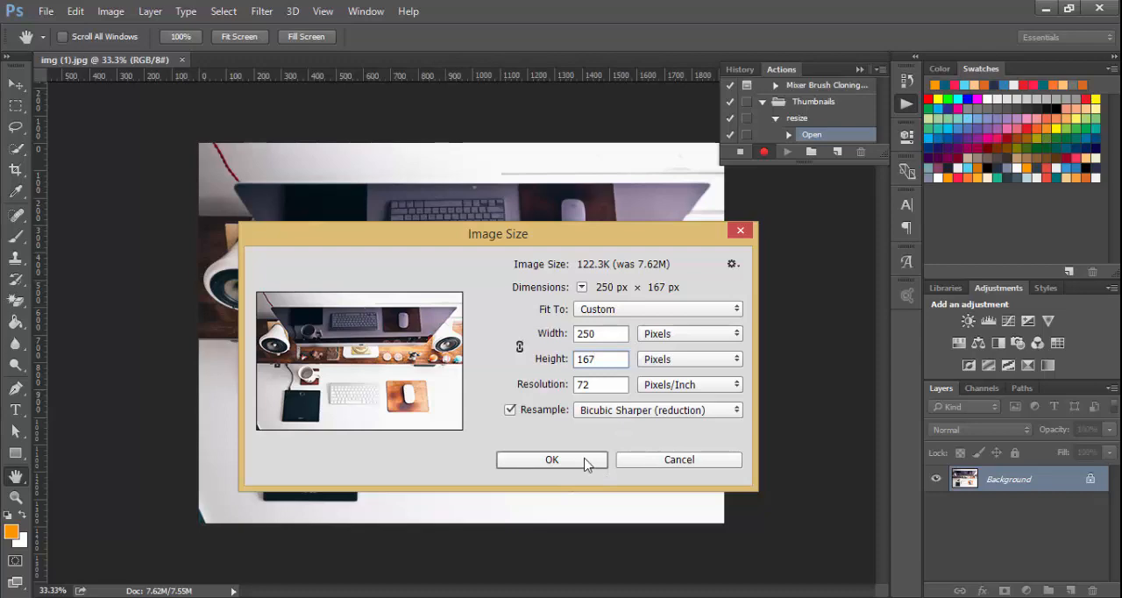
pyautogui.click(551, 459)
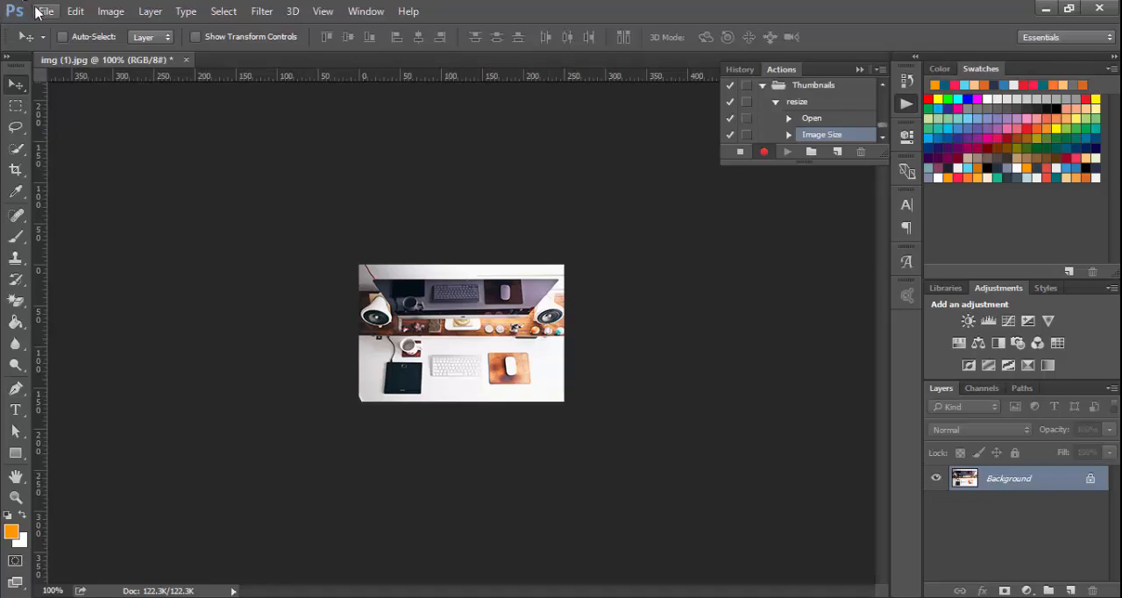
# Save the resized photo as thumb1.jpg (JPEG) into the project's thumb folder.
pyautogui.click(44, 10)
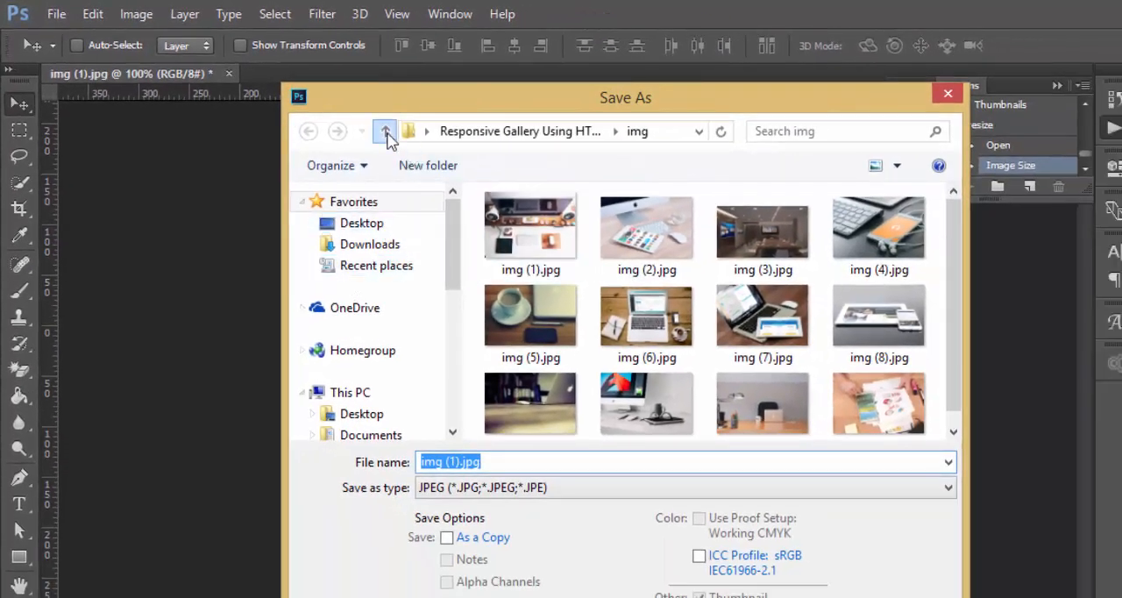
pyautogui.click(384, 130)
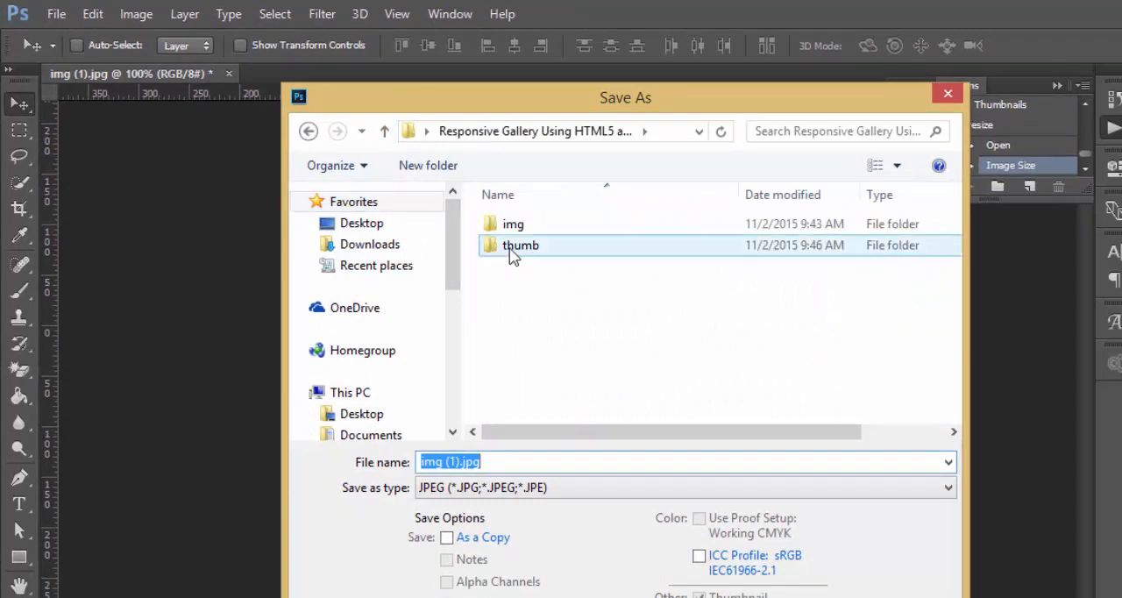
pyautogui.doubleClick(521, 245)
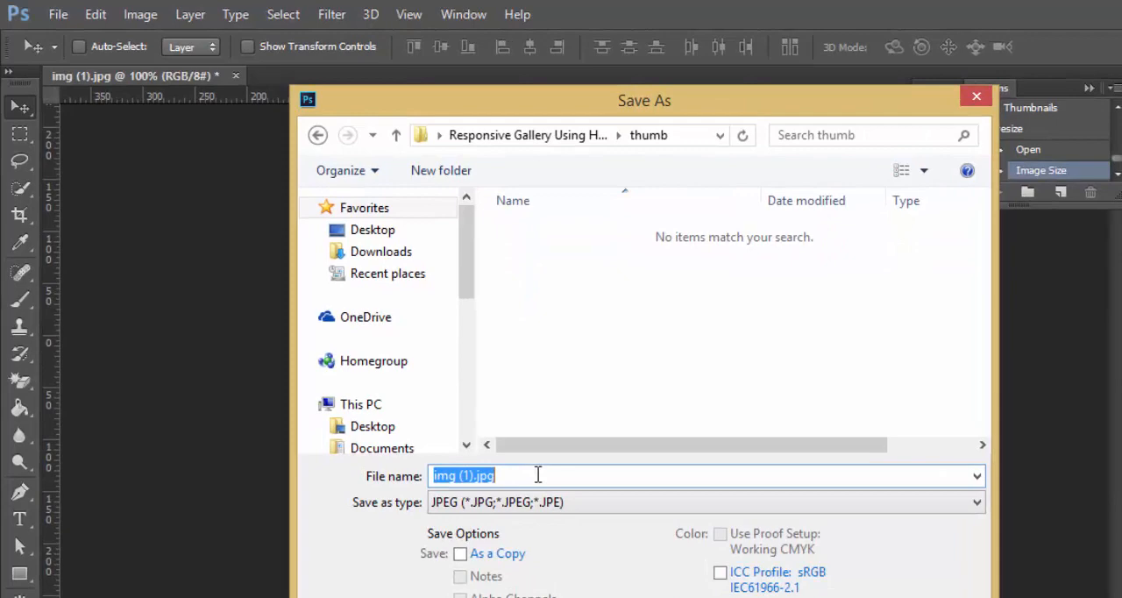
pyautogui.write('thumb1')
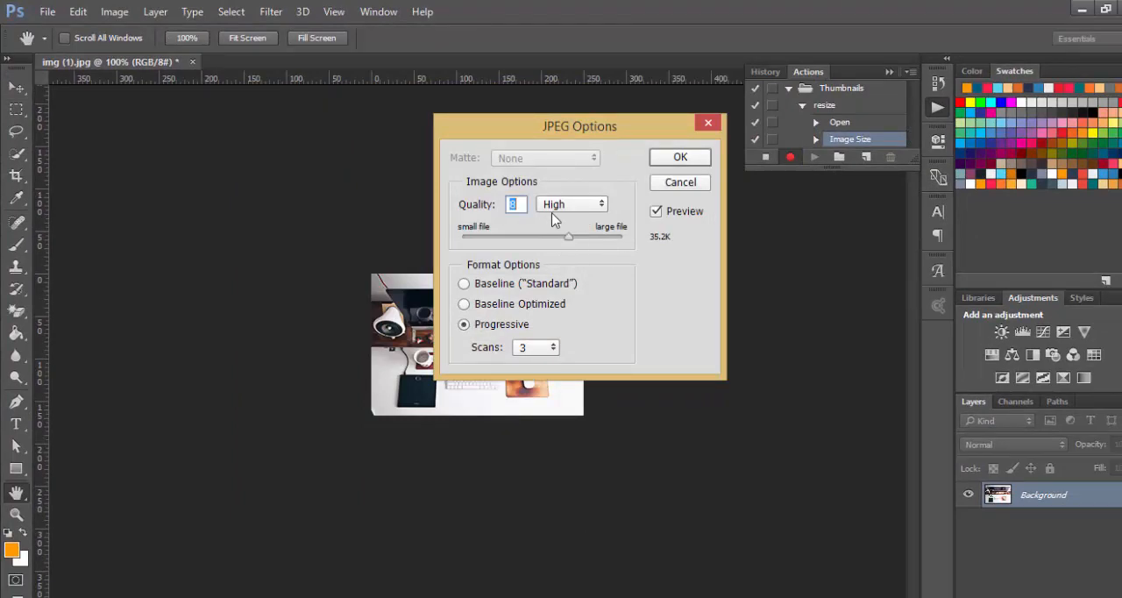
pyautogui.click(680, 156)
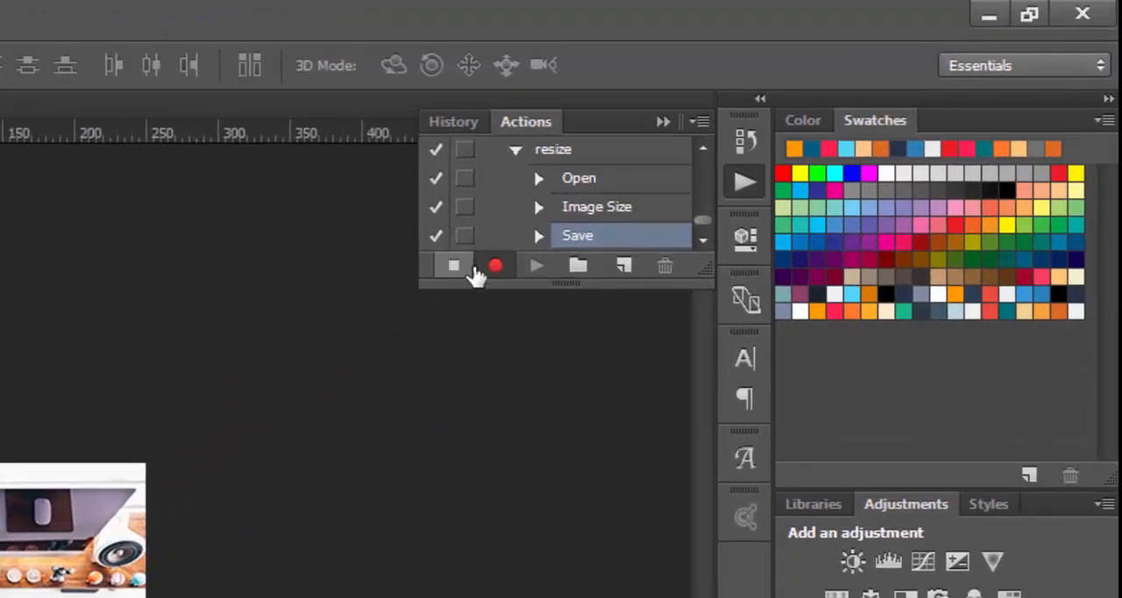
# Stop recording the resize action and bring up the File menu for automation.
pyautogui.click(454, 266)
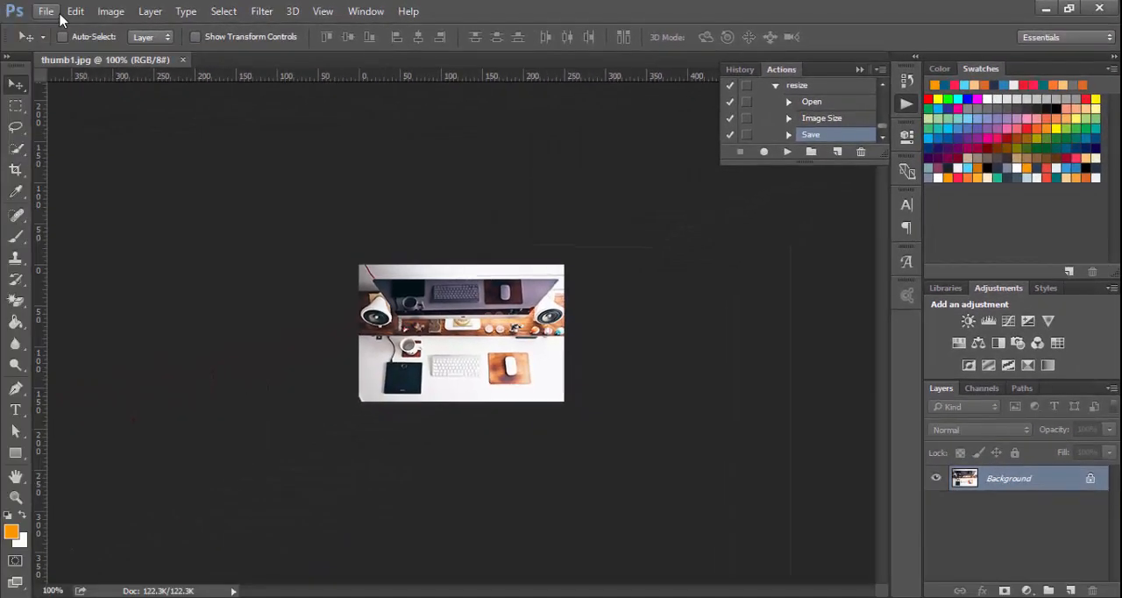
pyautogui.click(46, 11)
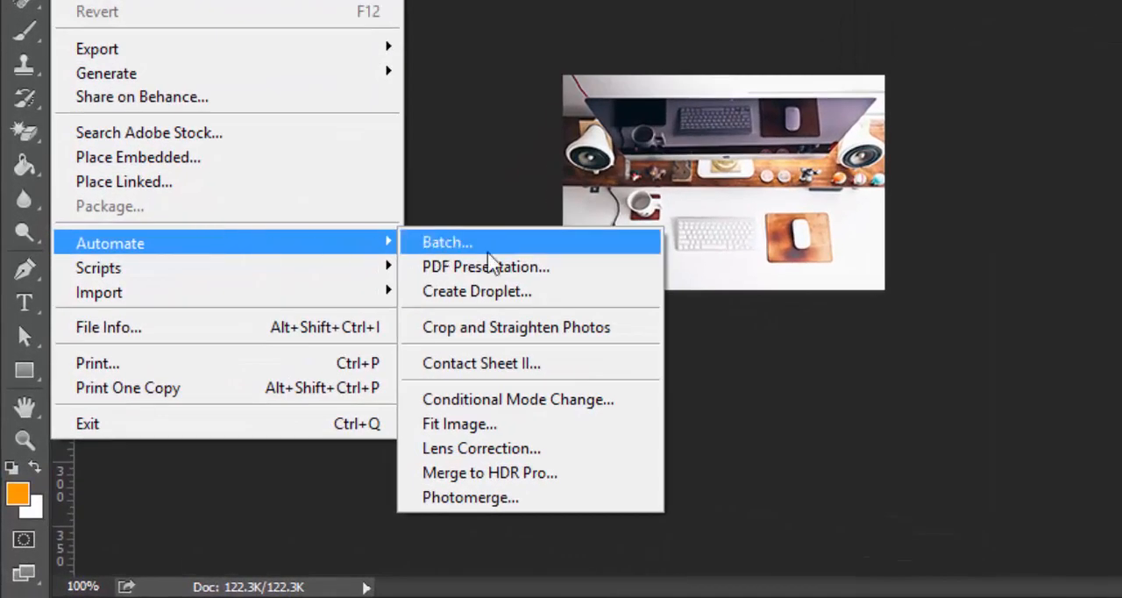
# In Batch, choose the Thumbnails set, resize action and img as the source folder.
pyautogui.click(445, 242)
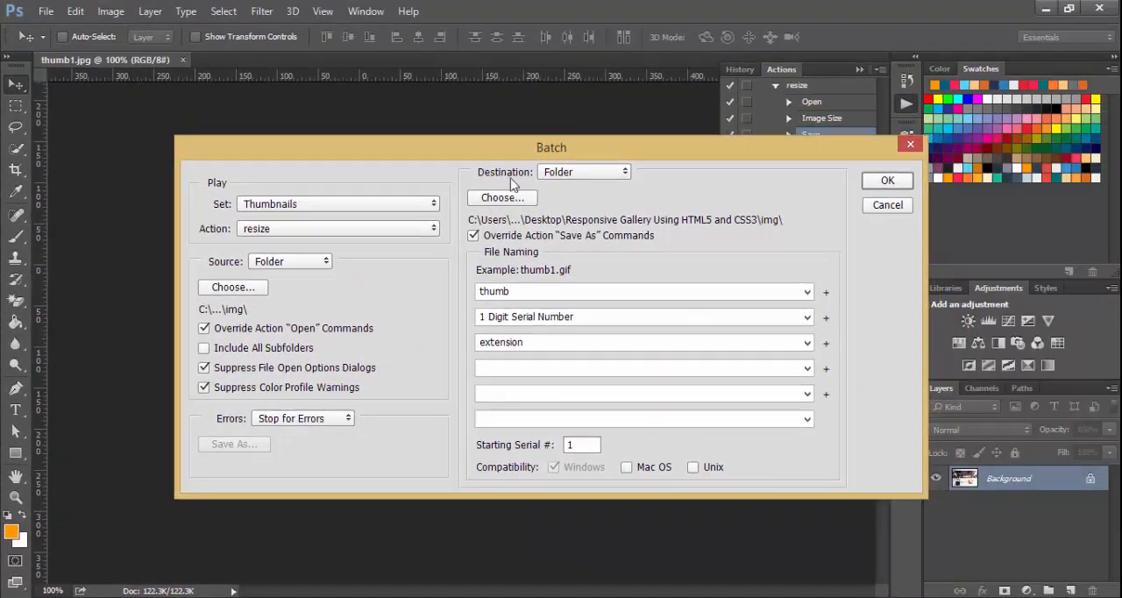
pyautogui.click(337, 204)
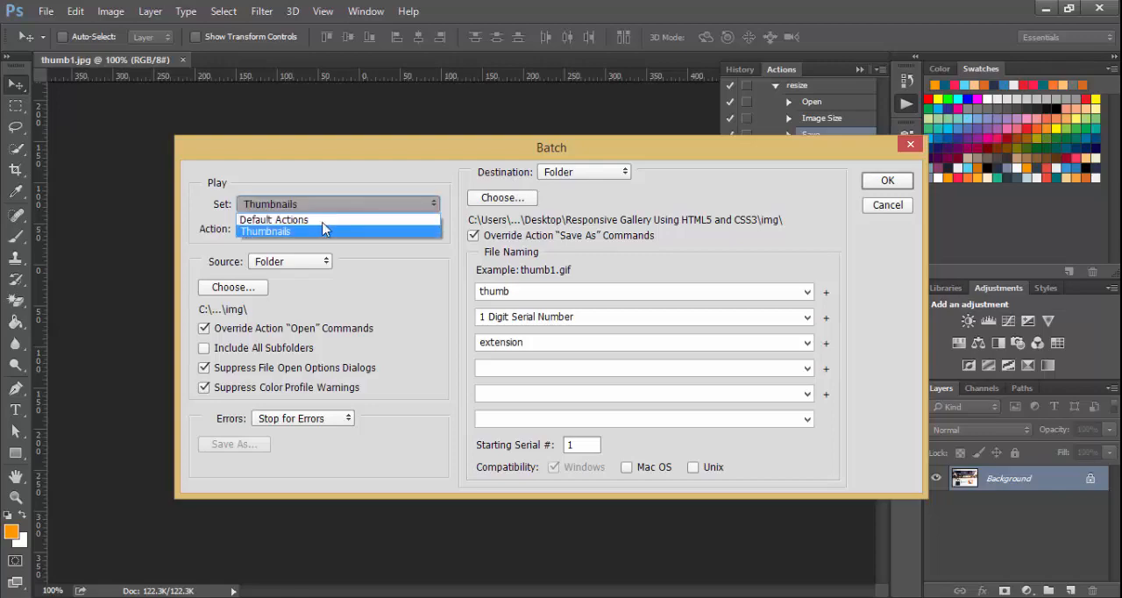
pyautogui.click(265, 231)
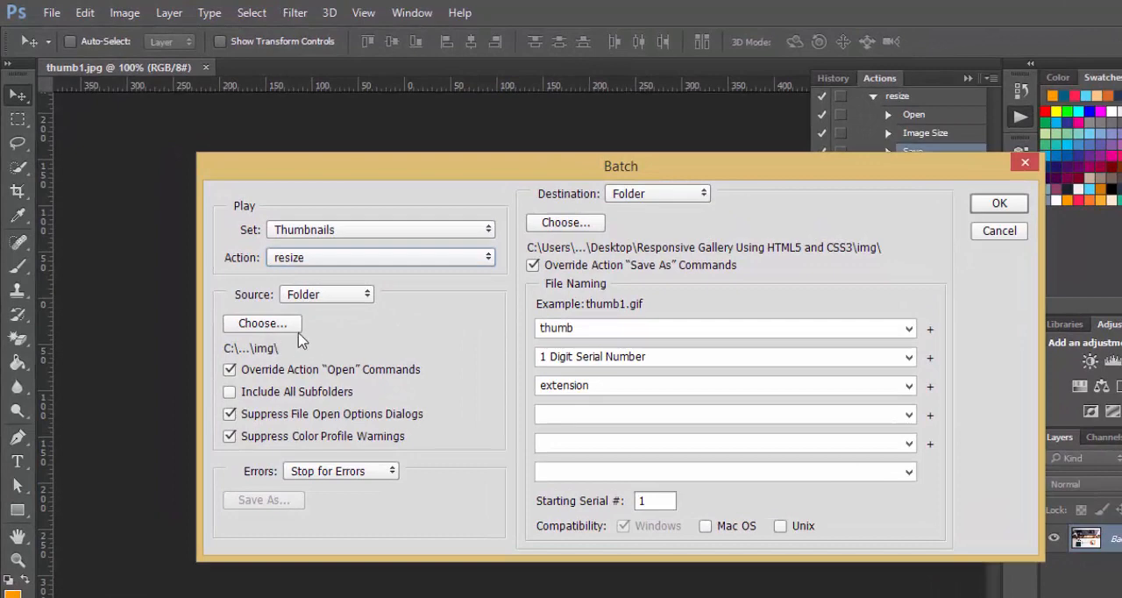
pyautogui.moveTo(281, 328)
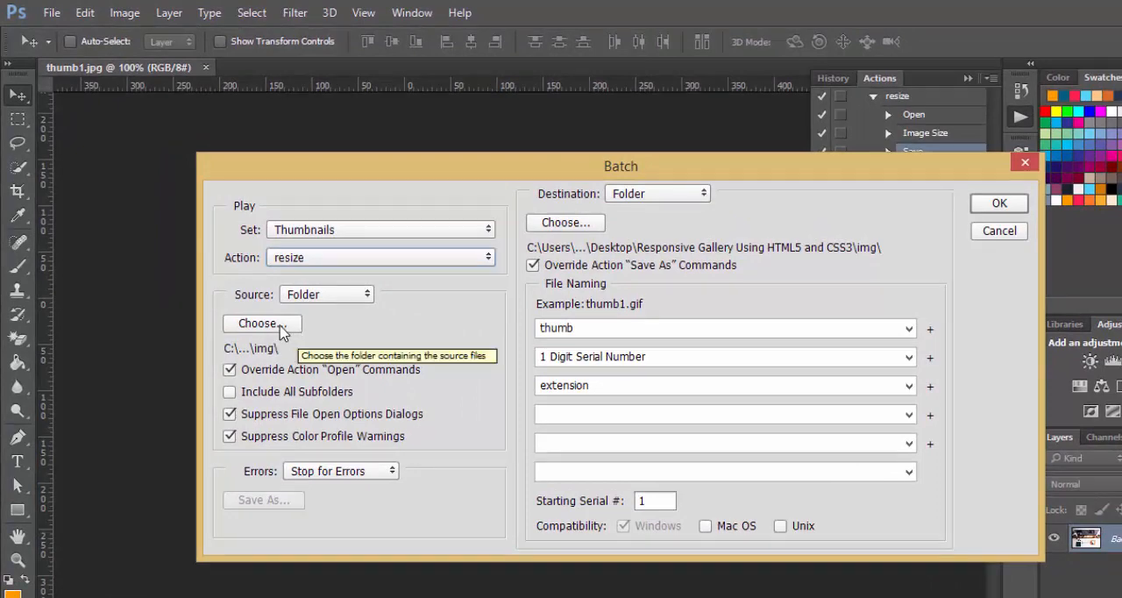
pyautogui.click(261, 322)
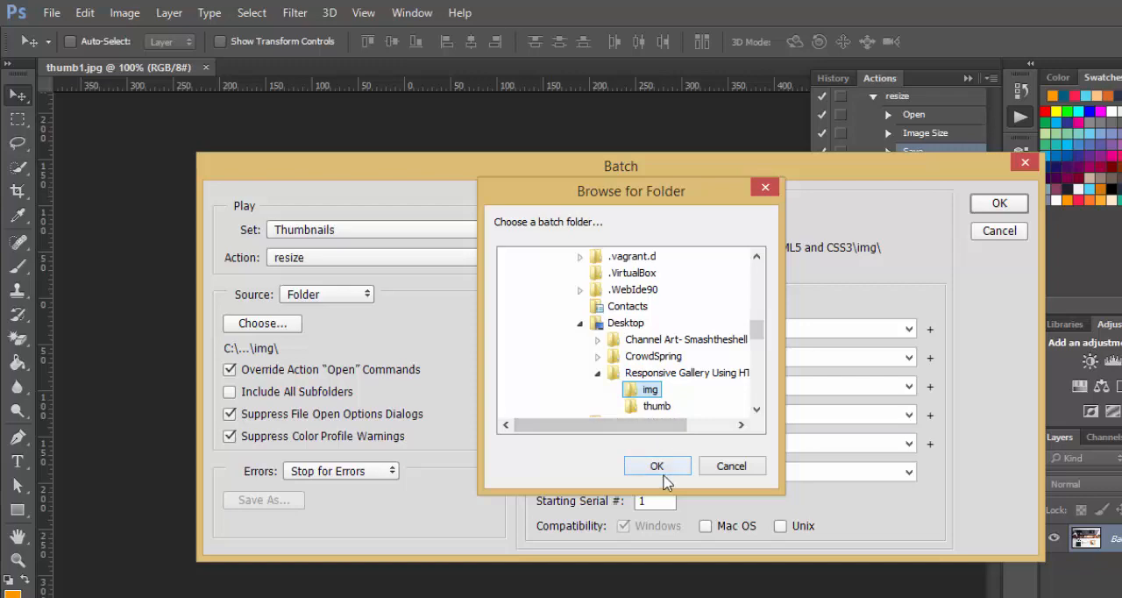
pyautogui.click(656, 466)
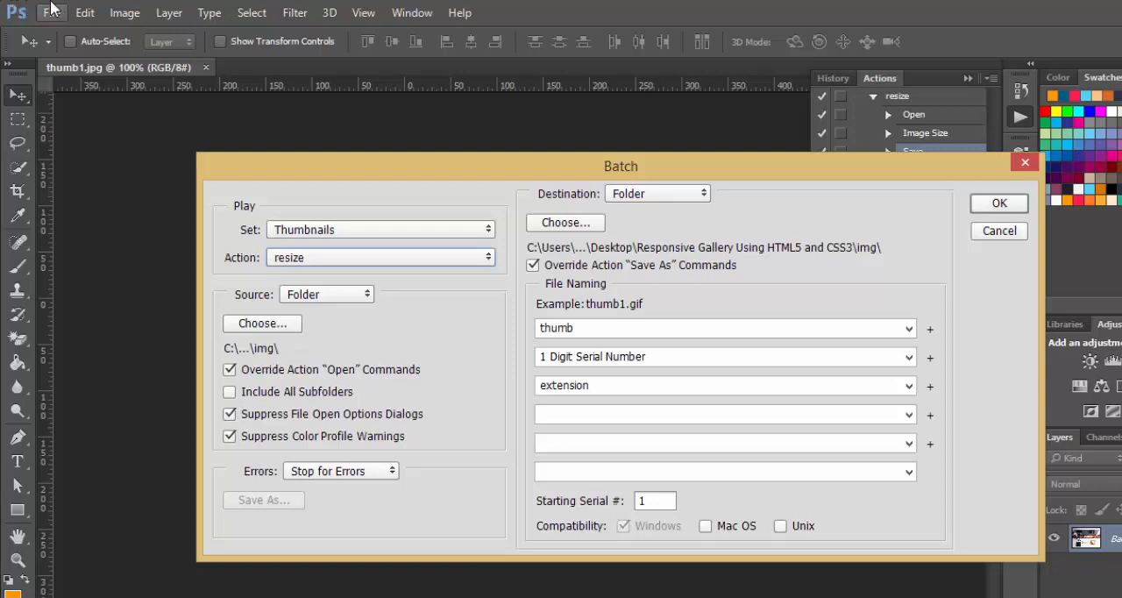
pyautogui.moveTo(87, 198)
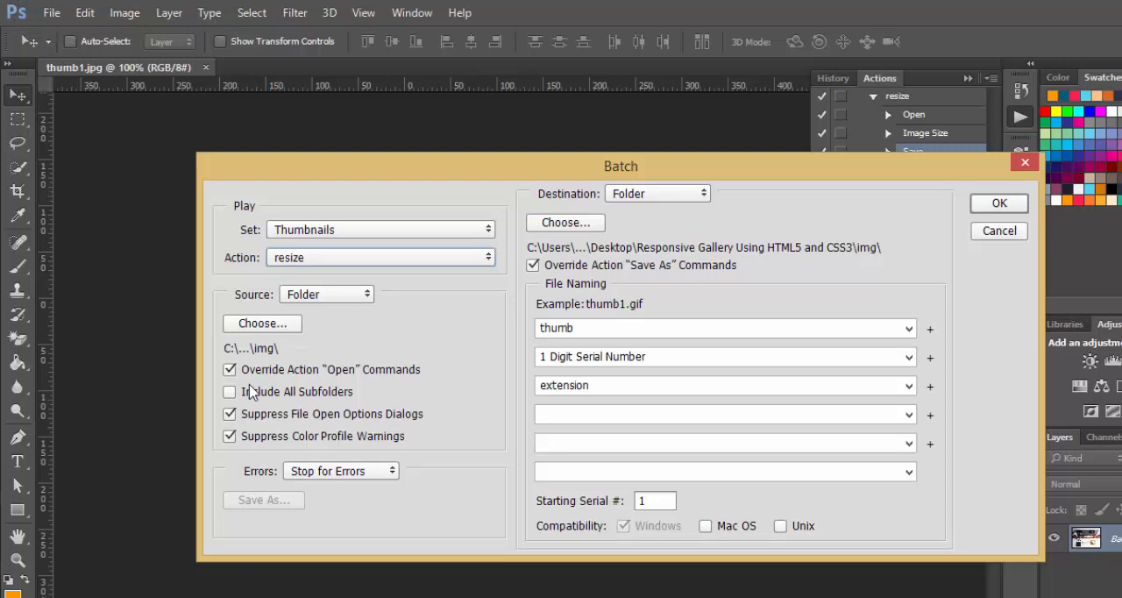
pyautogui.moveTo(260, 400)
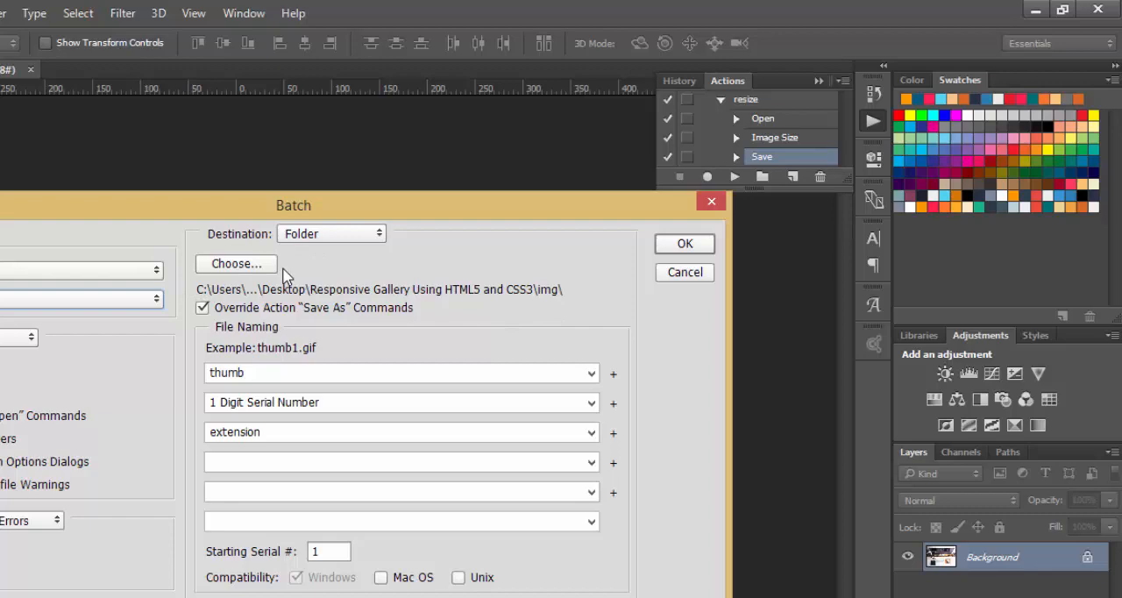
# Set the Batch destination to the project's thumb folder.
pyautogui.click(235, 263)
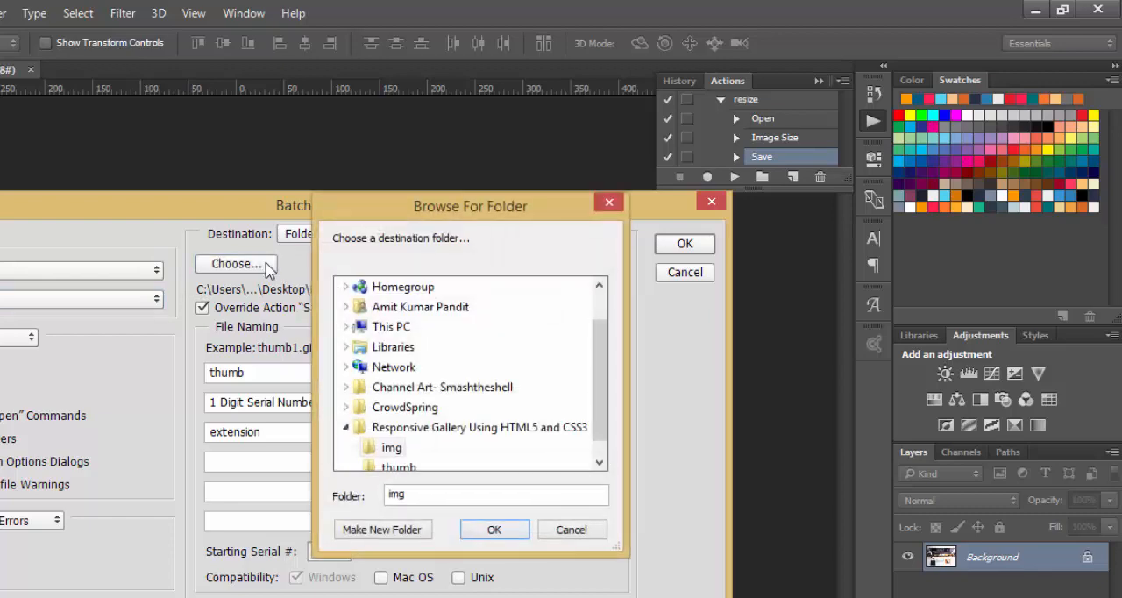
pyautogui.click(400, 447)
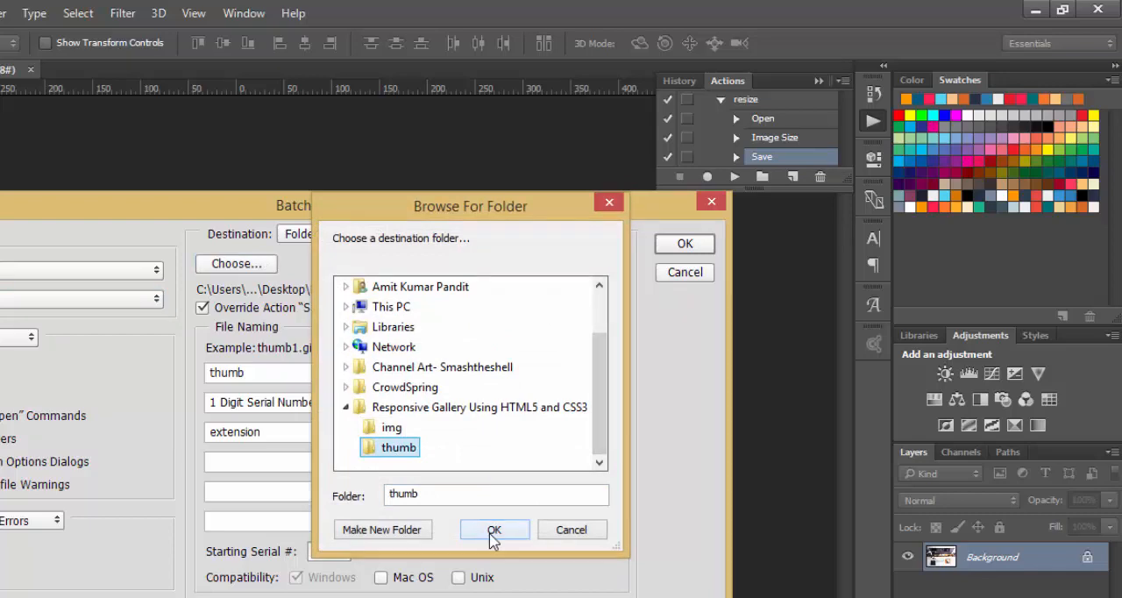
pyautogui.click(494, 529)
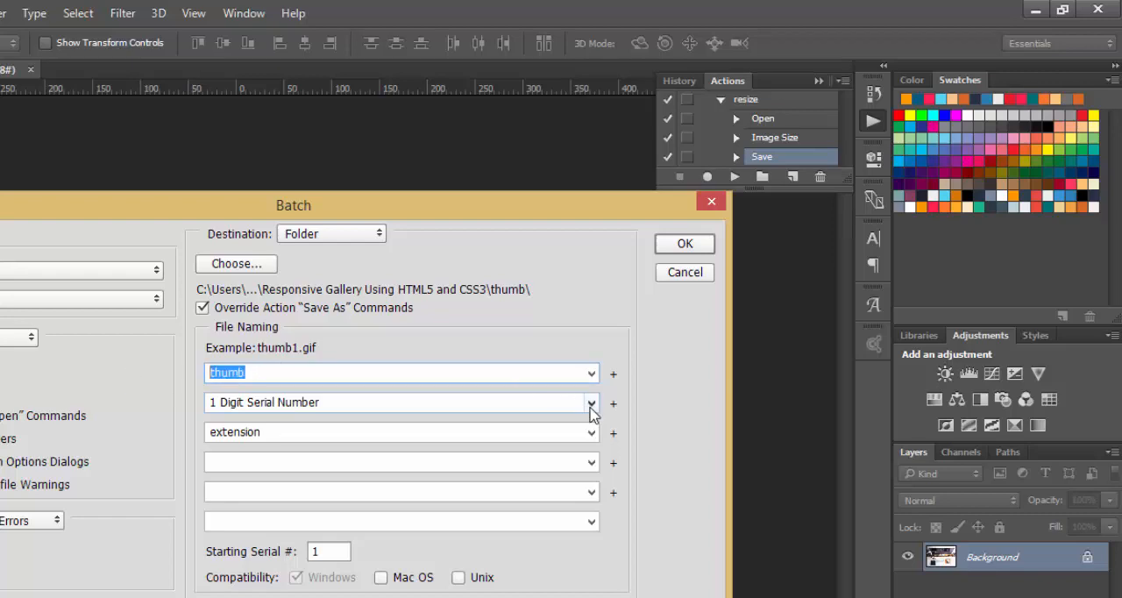
# Name output files as thumb plus a one-digit serial number and extension.
pyautogui.click(591, 401)
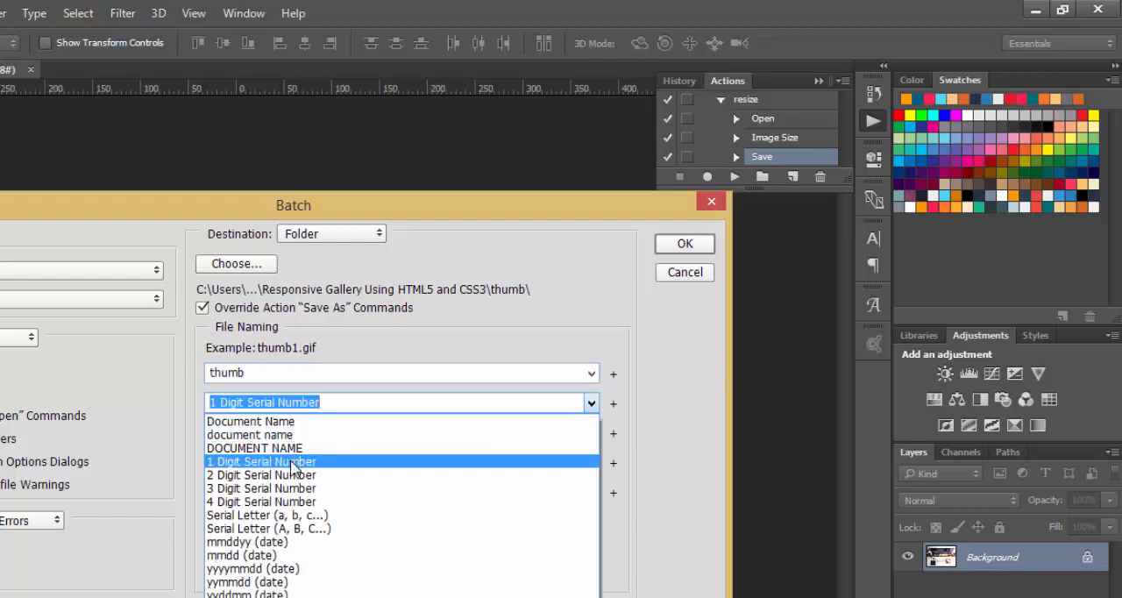
pyautogui.click(264, 461)
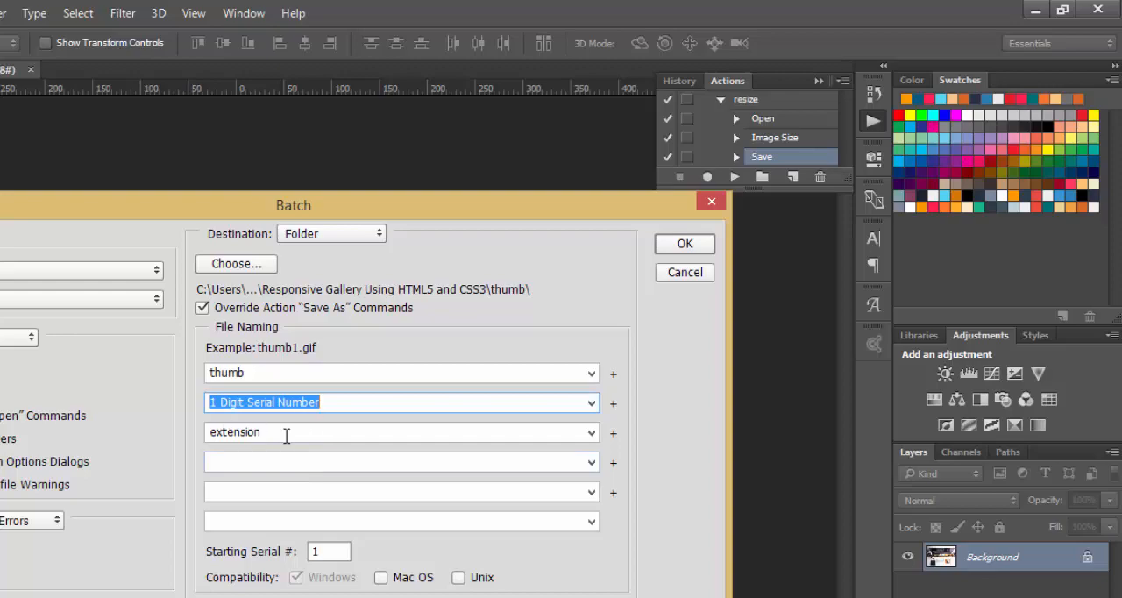
pyautogui.click(589, 431)
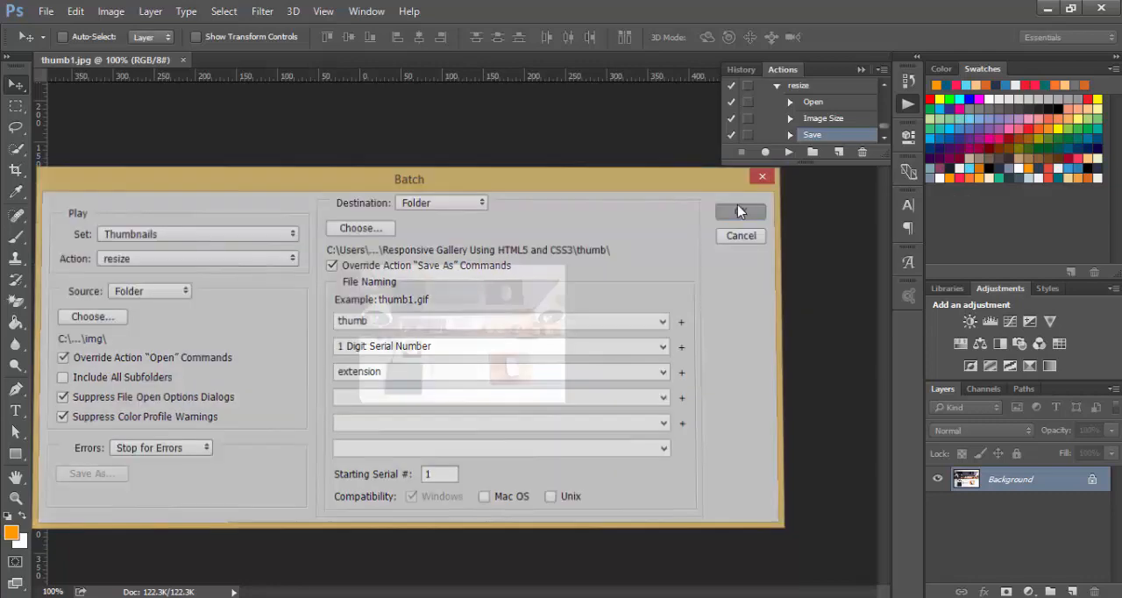
# Run the batch so every img image is resized and saved into thumb.
pyautogui.click(740, 210)
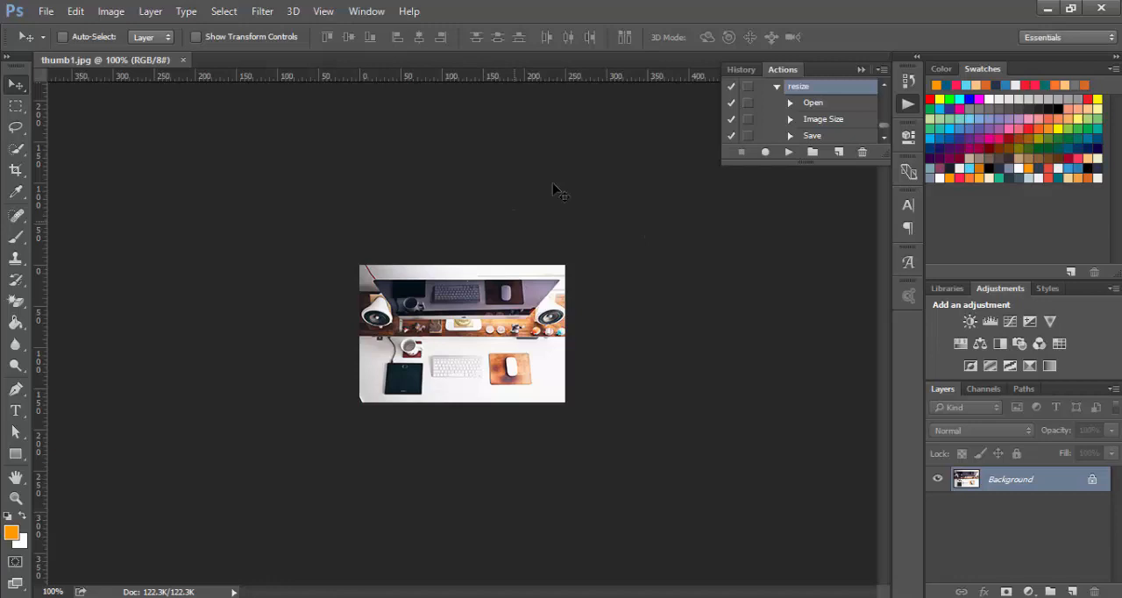
pyautogui.moveTo(638, 407)
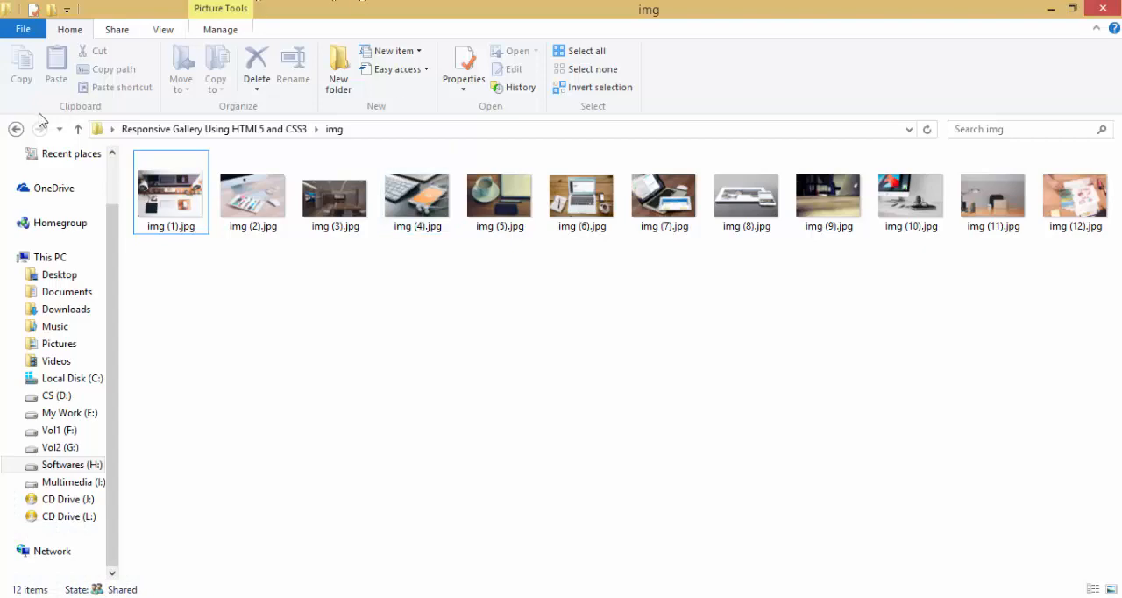
# Show the thumb folder with thumb1.jpg–thumb12.jpg and select all twelve files.
pyautogui.click(16, 129)
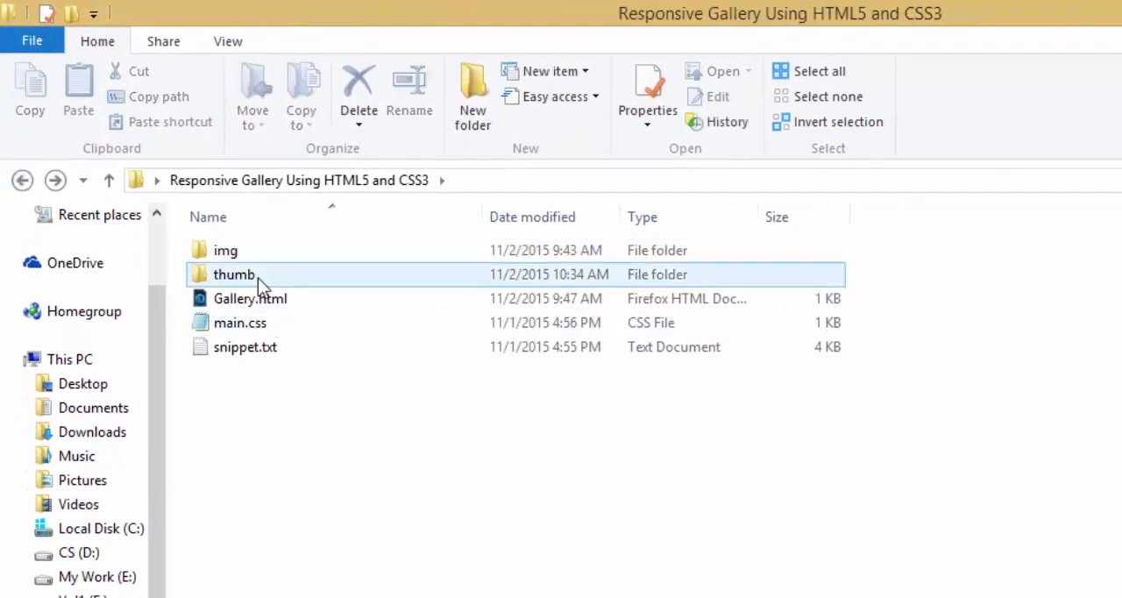
pyautogui.doubleClick(235, 274)
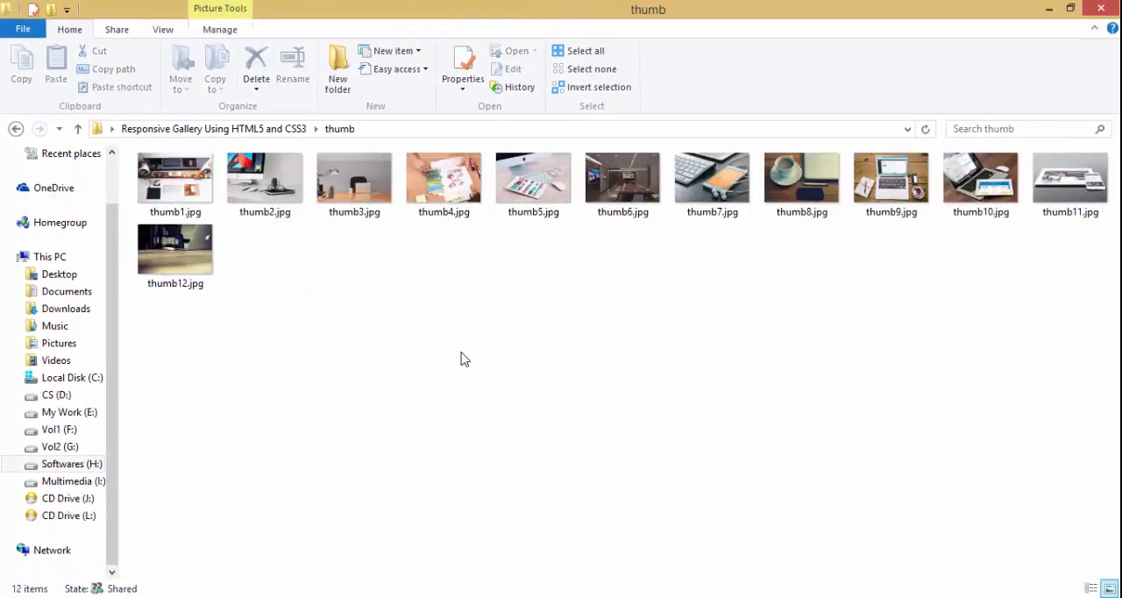
pyautogui.moveTo(214, 342)
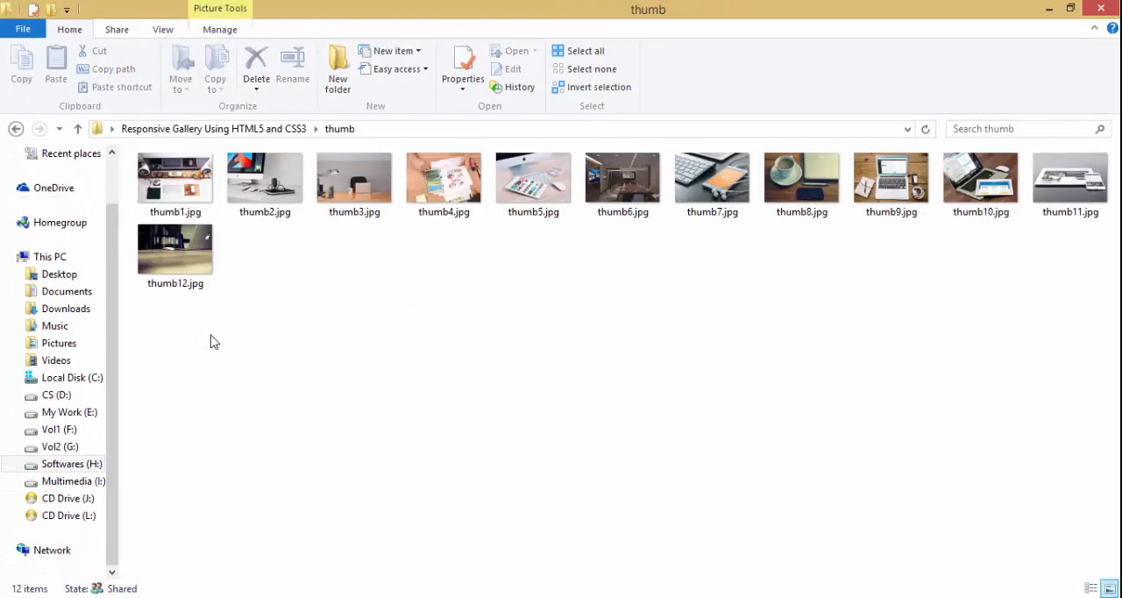
pyautogui.click(579, 49)
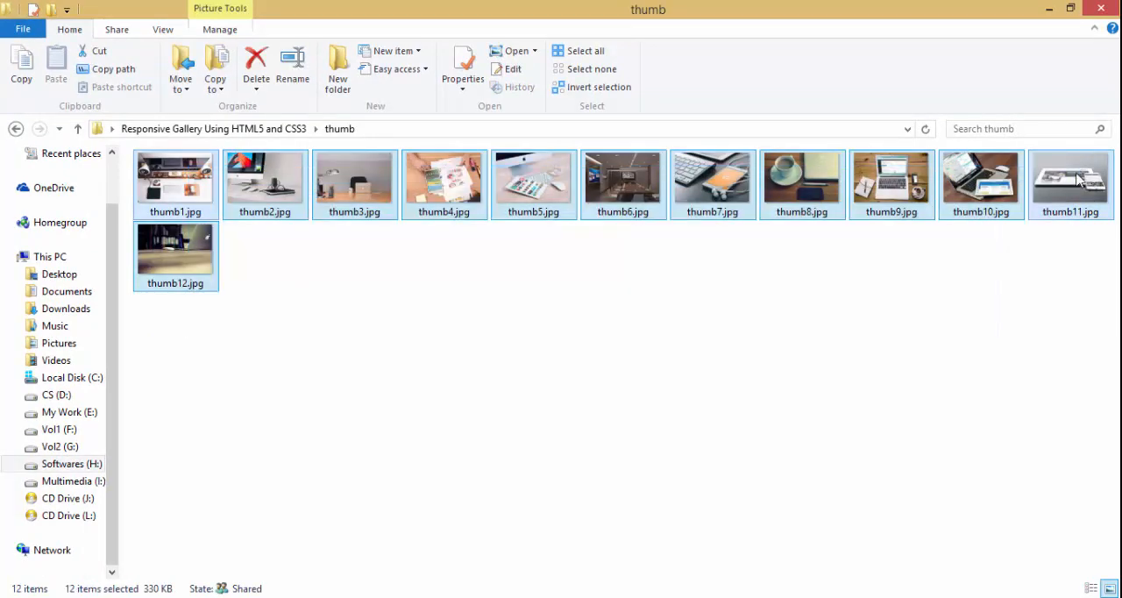